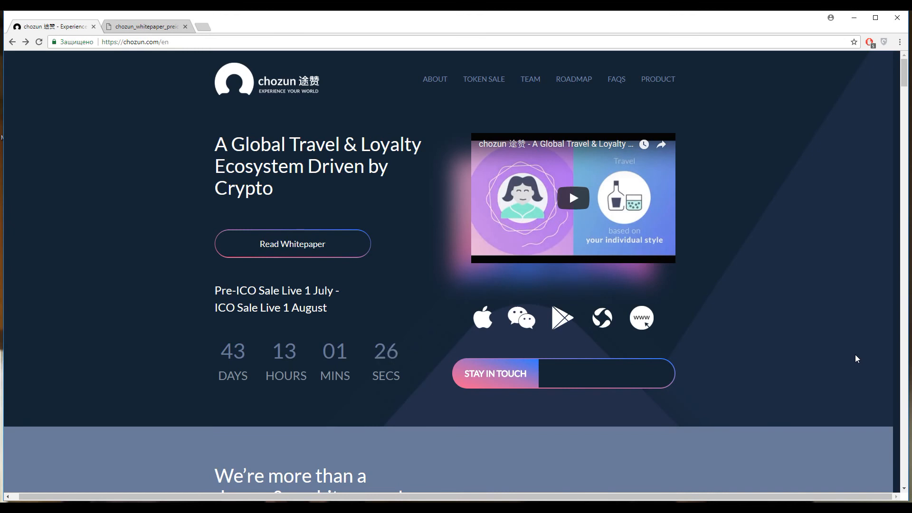
pyautogui.moveTo(366, 195)
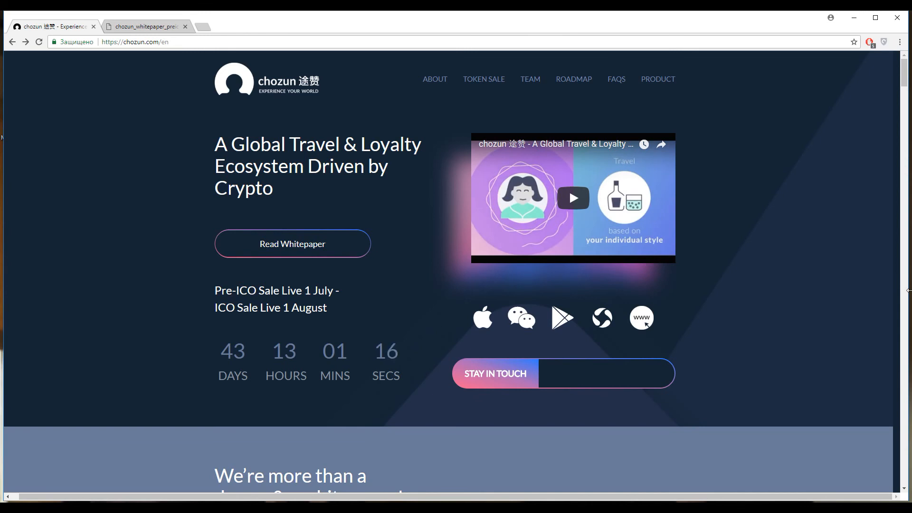
pyautogui.moveTo(839, 319)
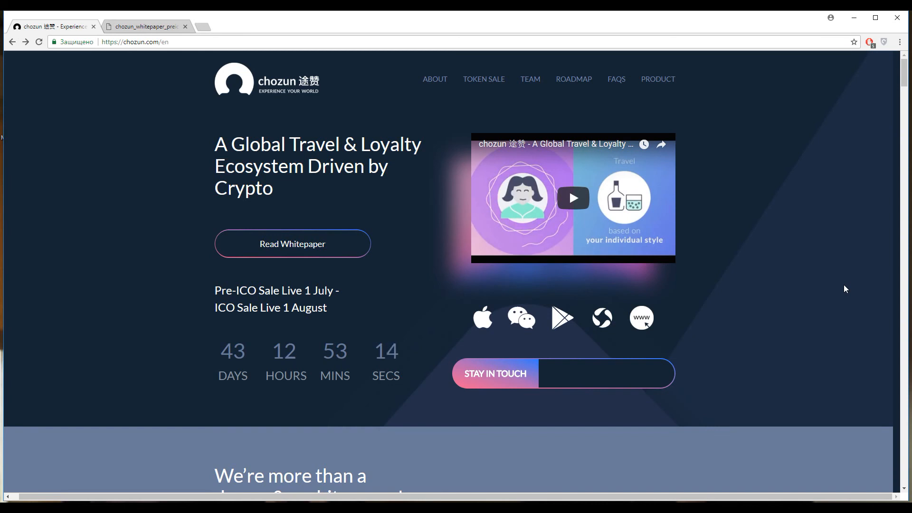
pyautogui.moveTo(297, 105)
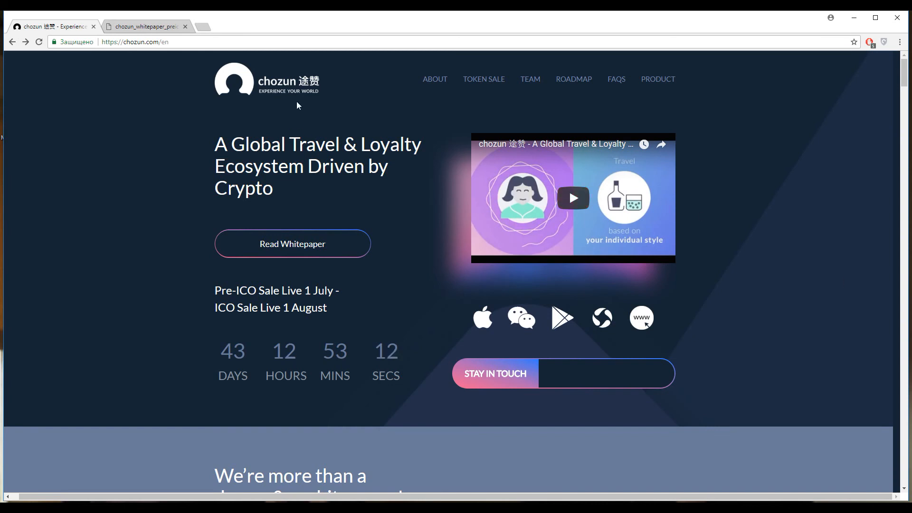
pyautogui.moveTo(832, 183)
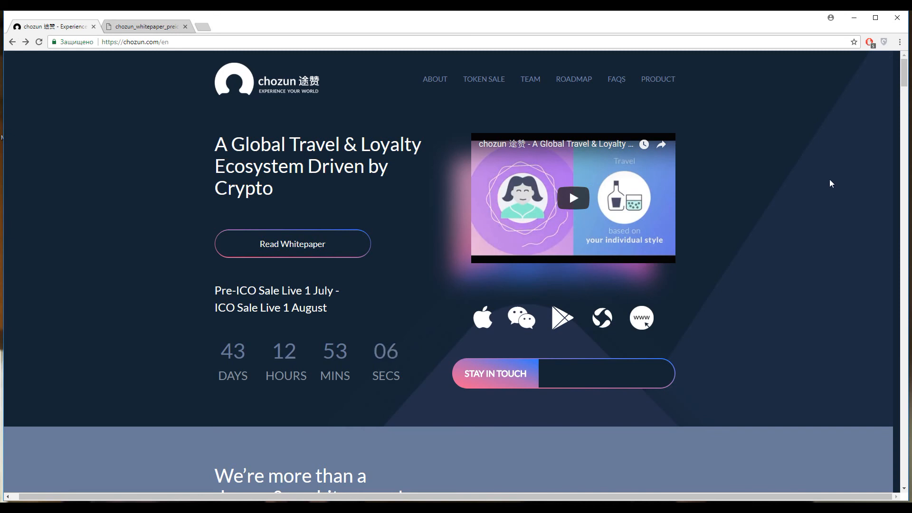
# Step: Scroll past 'We're more than a dream & a whitepaper!' to the customers, cities, providers and partners statistics
pyautogui.scroll(-3)
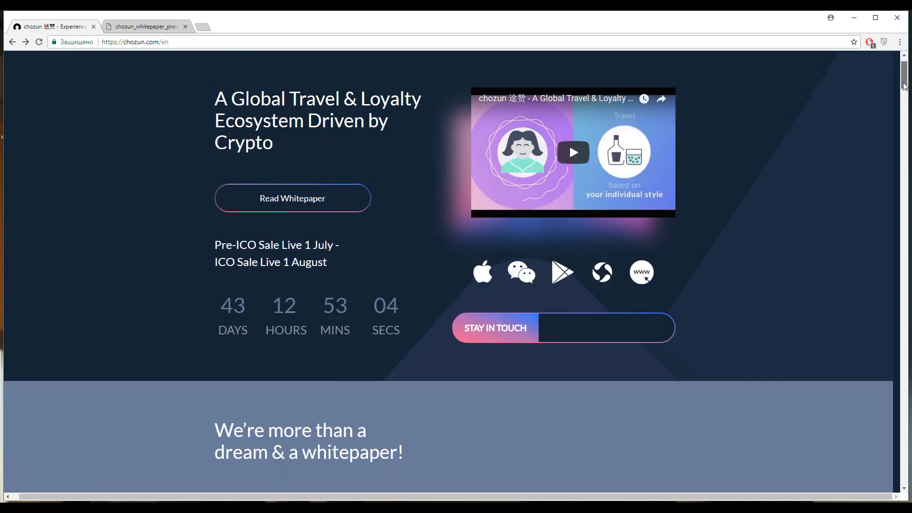
pyautogui.scroll(-3)
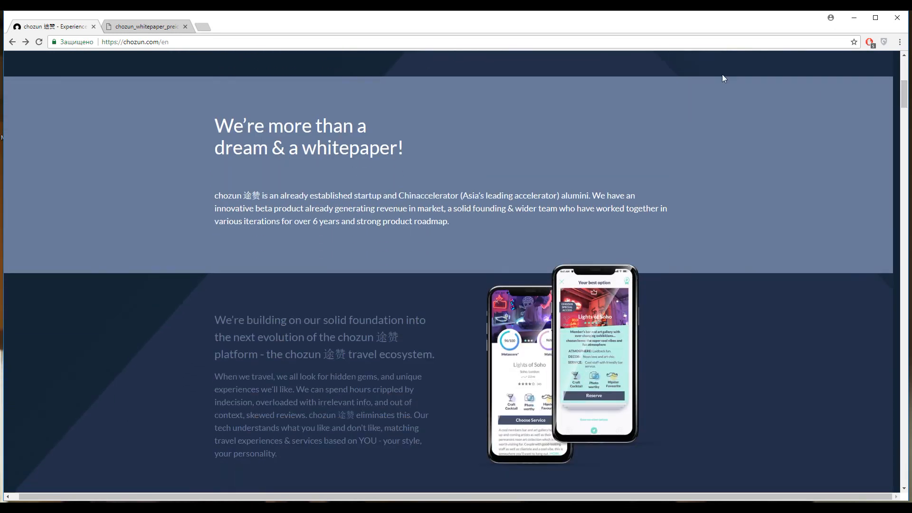
pyautogui.moveTo(745, 141)
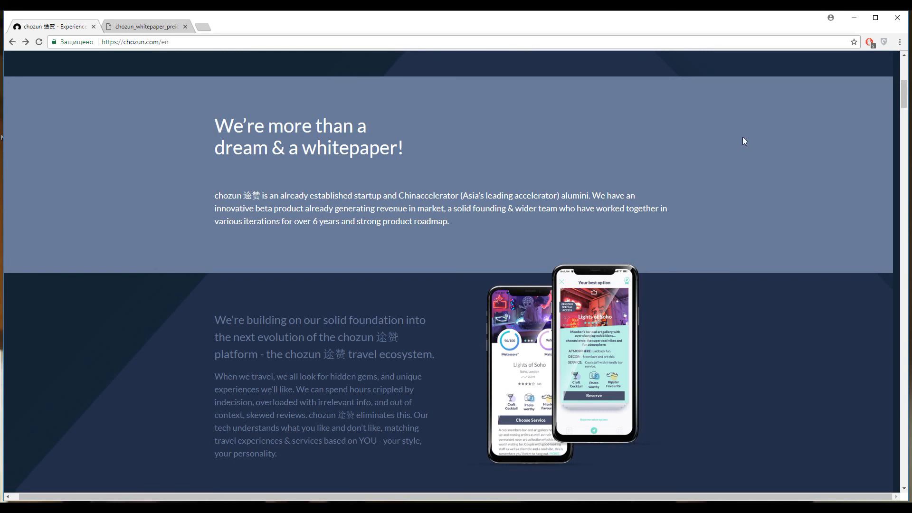
pyautogui.moveTo(778, 147)
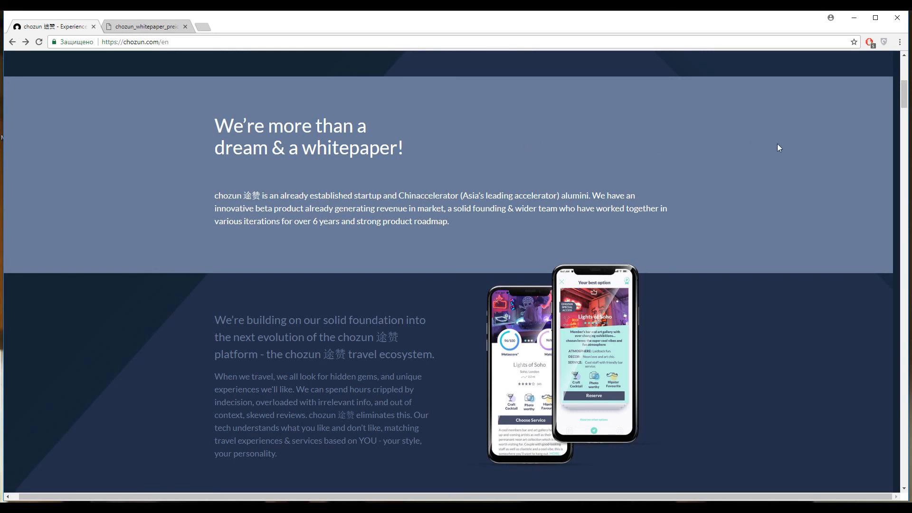
pyautogui.moveTo(782, 144)
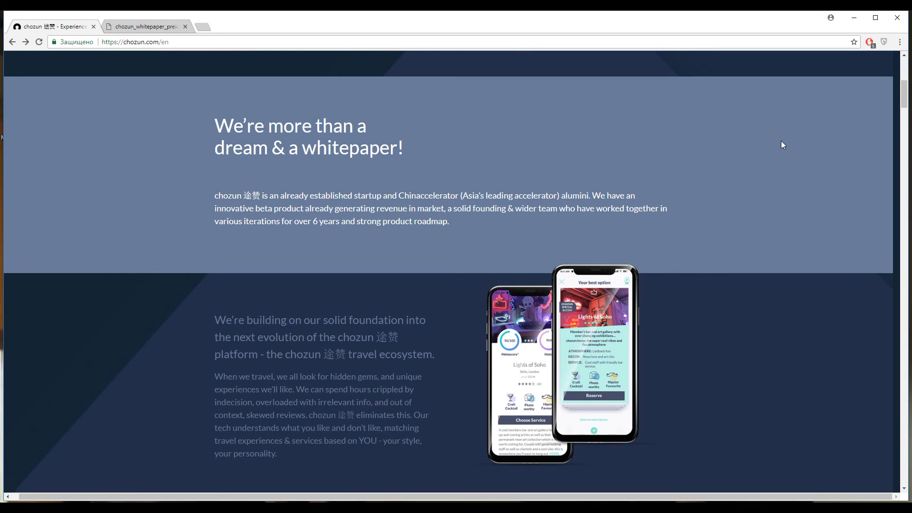
pyautogui.moveTo(685, 133)
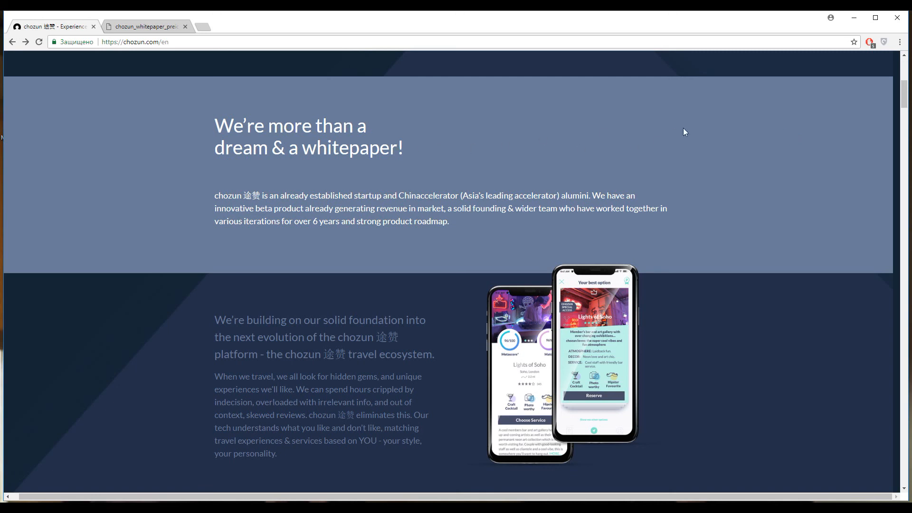
pyautogui.moveTo(764, 116)
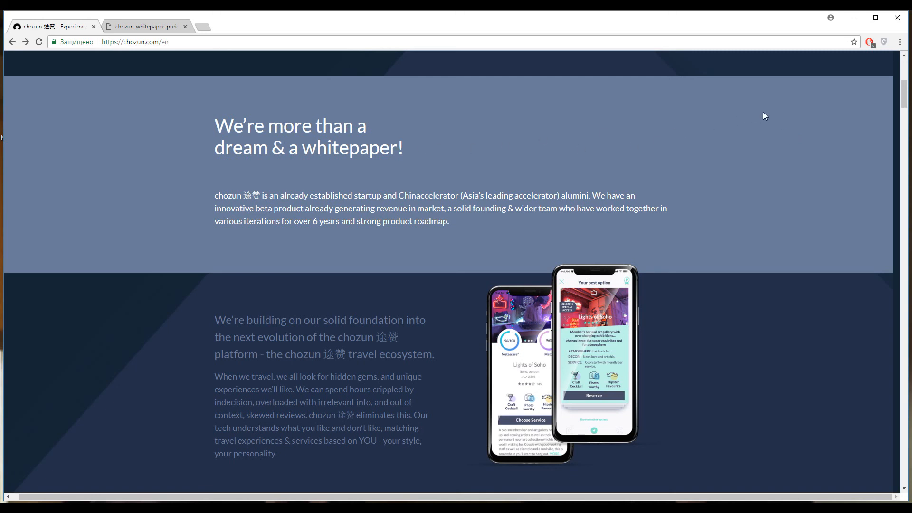
pyautogui.moveTo(772, 118)
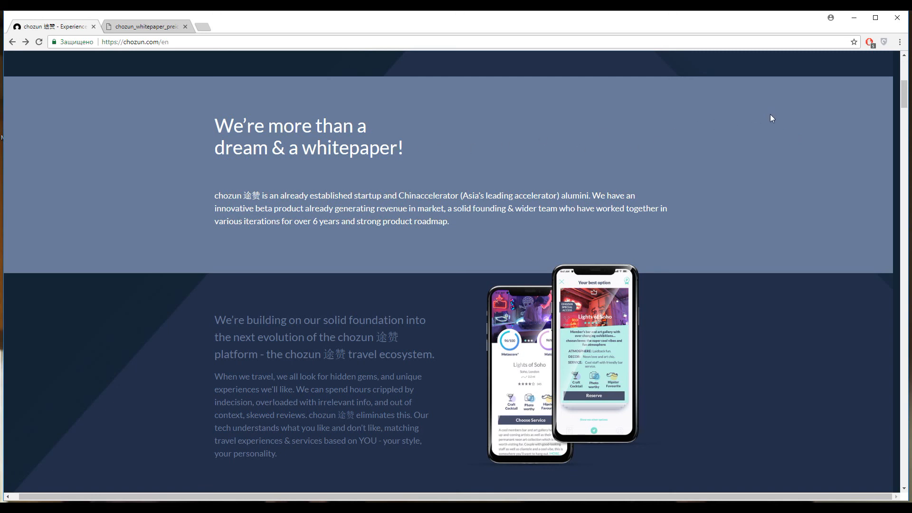
pyautogui.moveTo(765, 143)
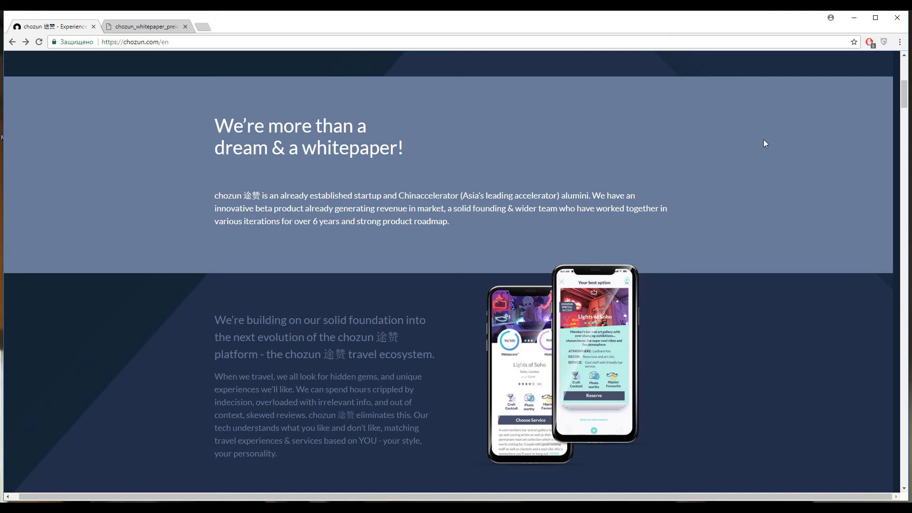
pyautogui.scroll(-3)
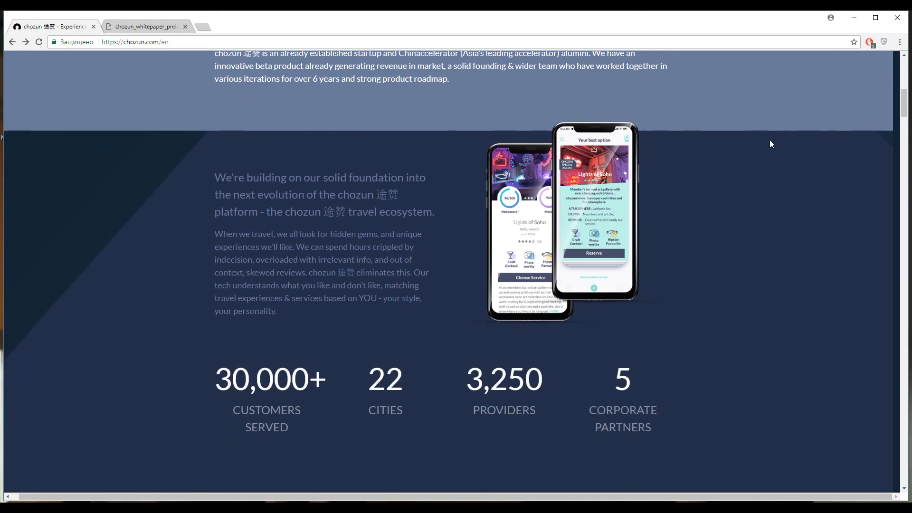
pyautogui.moveTo(797, 170)
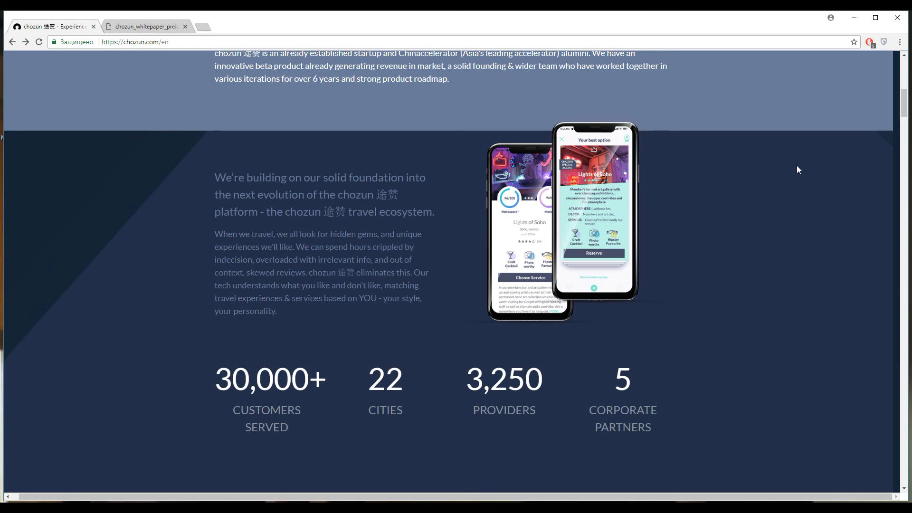
pyautogui.moveTo(766, 199)
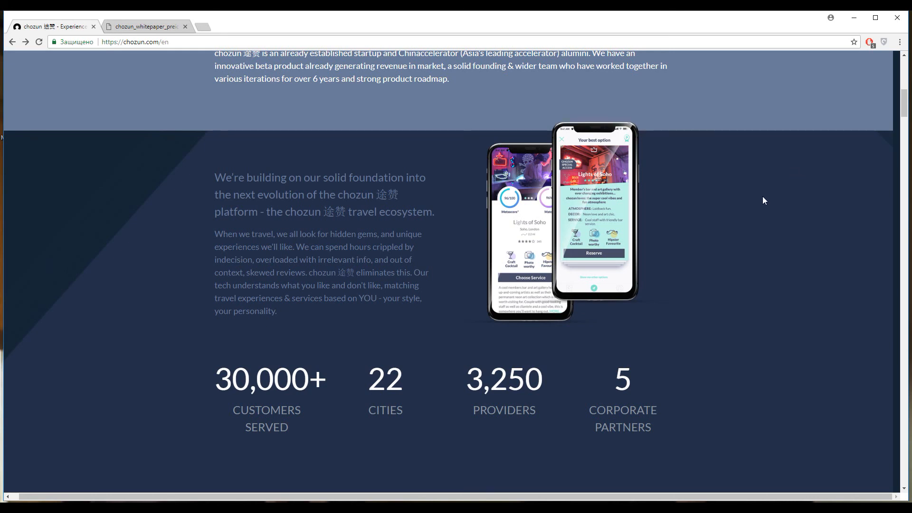
pyautogui.moveTo(848, 316)
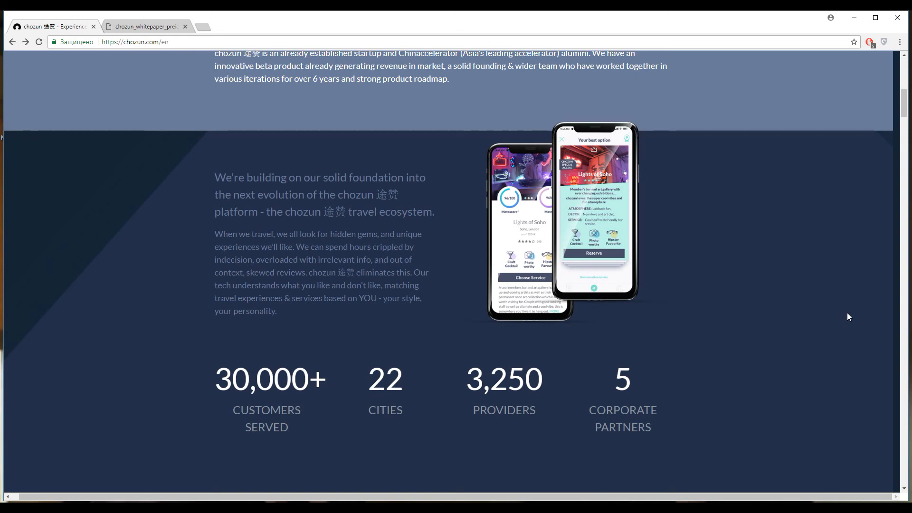
pyautogui.moveTo(812, 320)
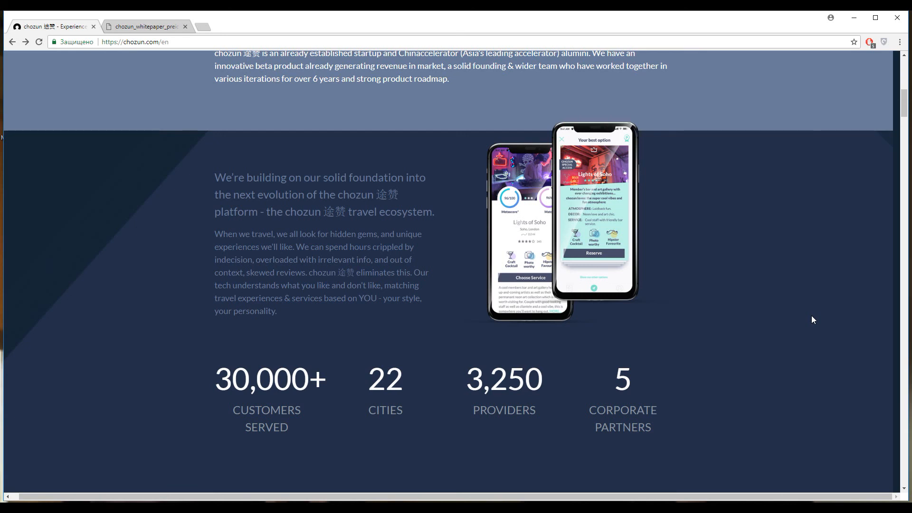
pyautogui.scroll(-3)
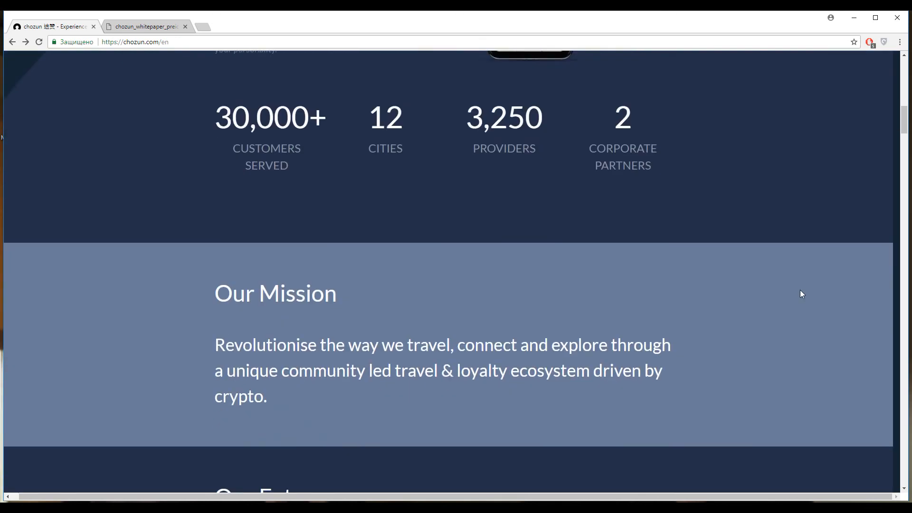
pyautogui.scroll(-3)
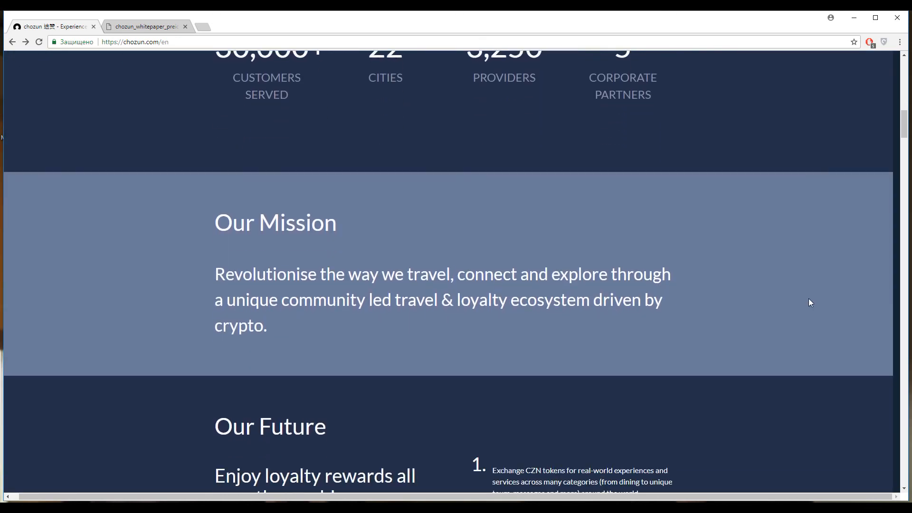
pyautogui.moveTo(799, 271)
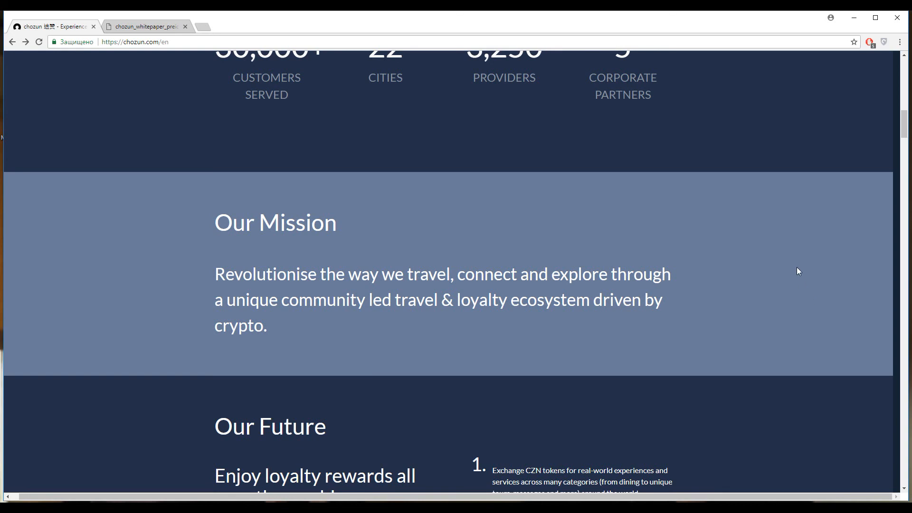
pyautogui.moveTo(808, 269)
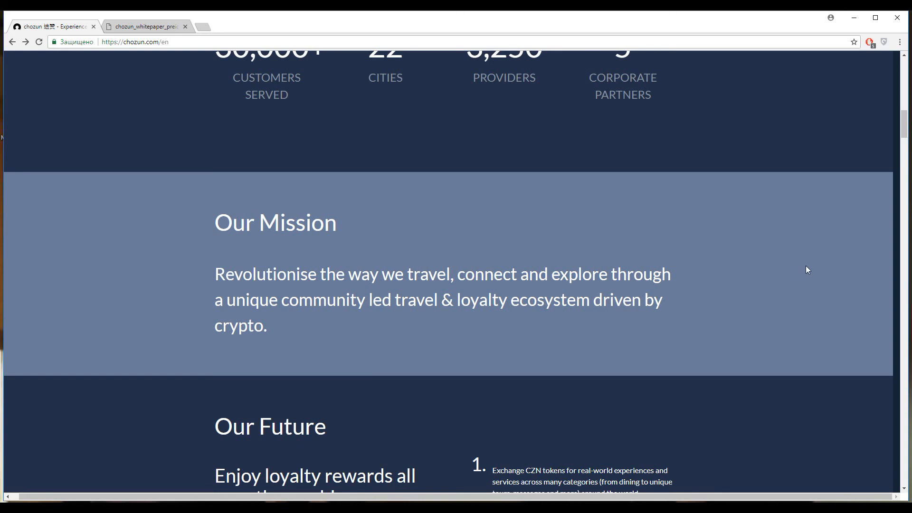
pyautogui.moveTo(811, 269)
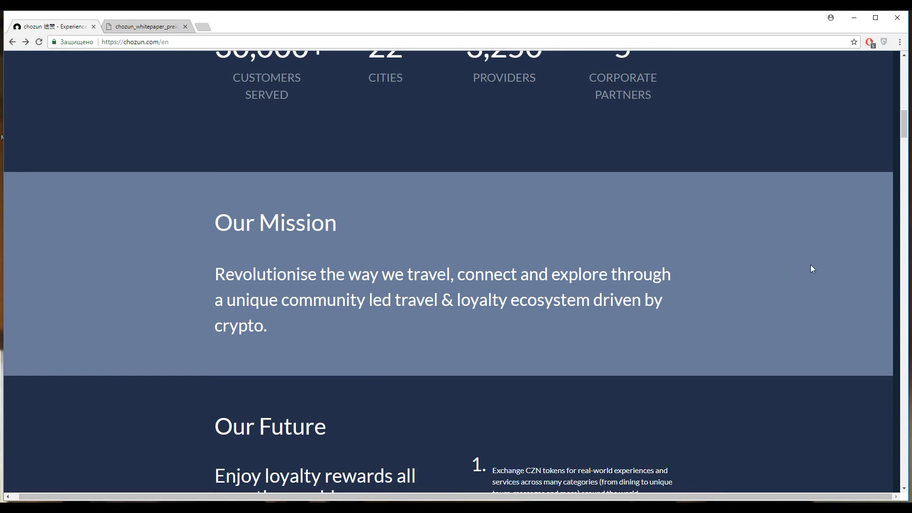
pyautogui.scroll(-3)
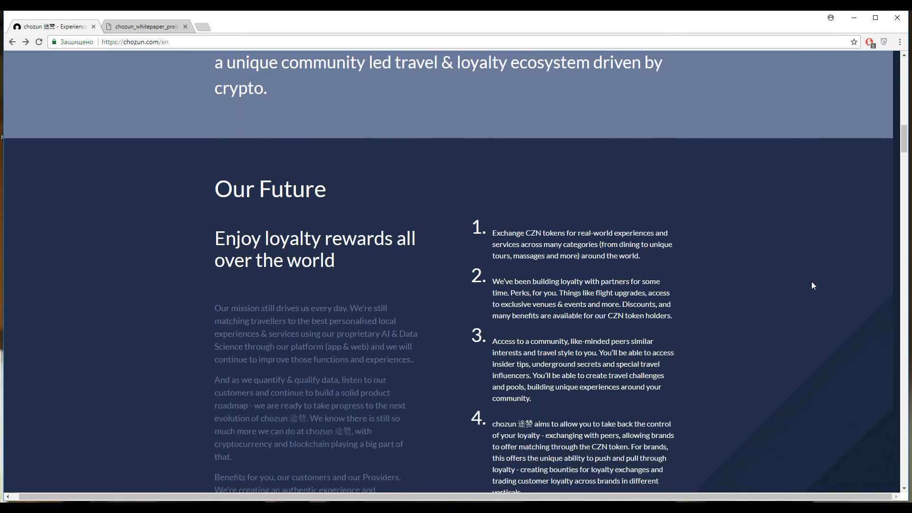
pyautogui.scroll(-3)
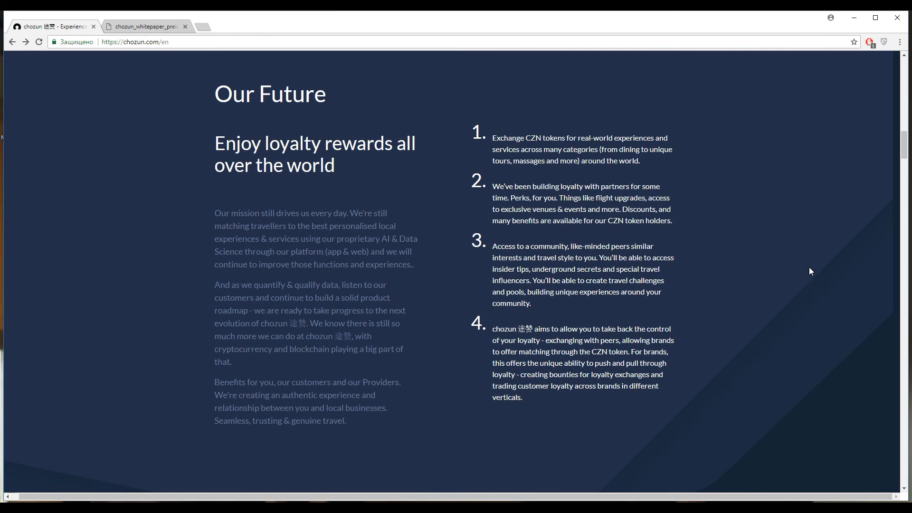
pyautogui.moveTo(809, 264)
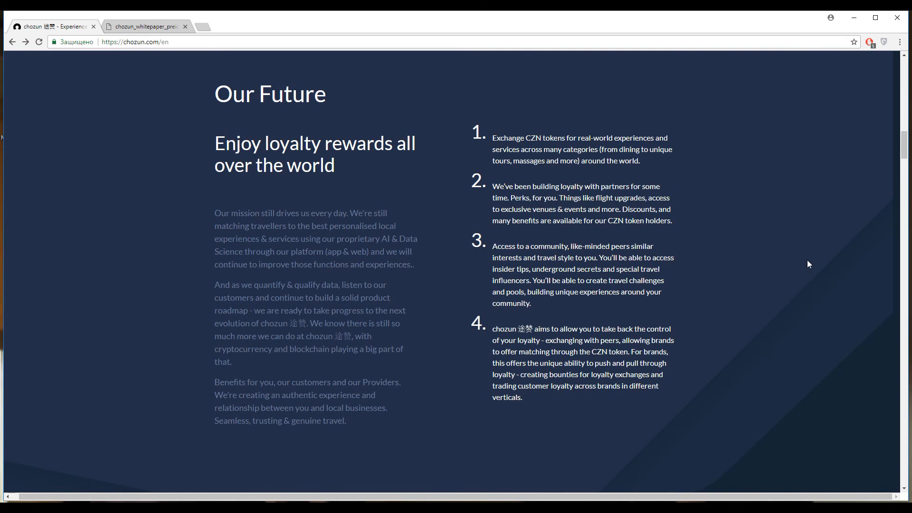
pyautogui.moveTo(789, 214)
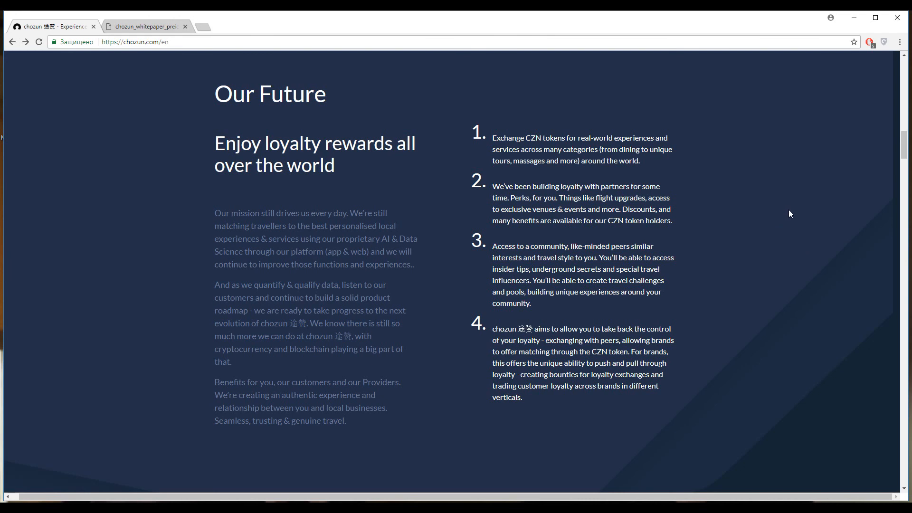
pyautogui.moveTo(797, 210)
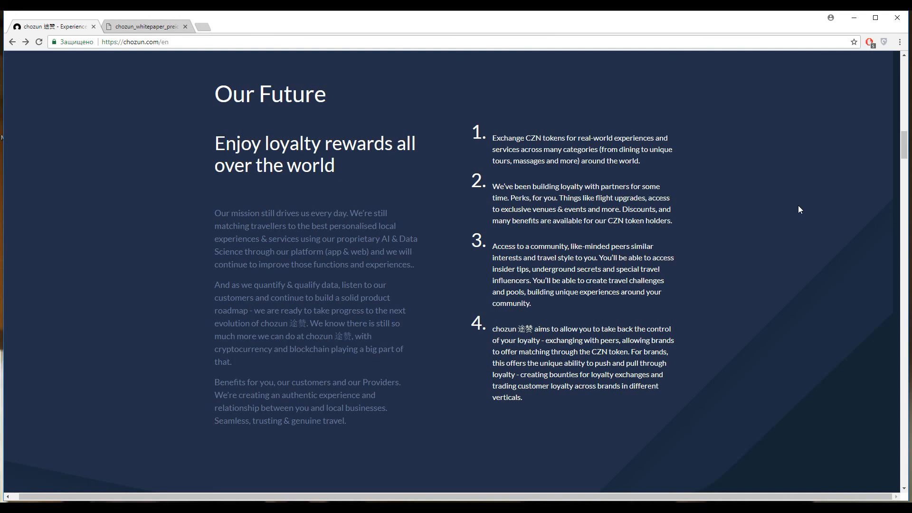
pyautogui.moveTo(808, 198)
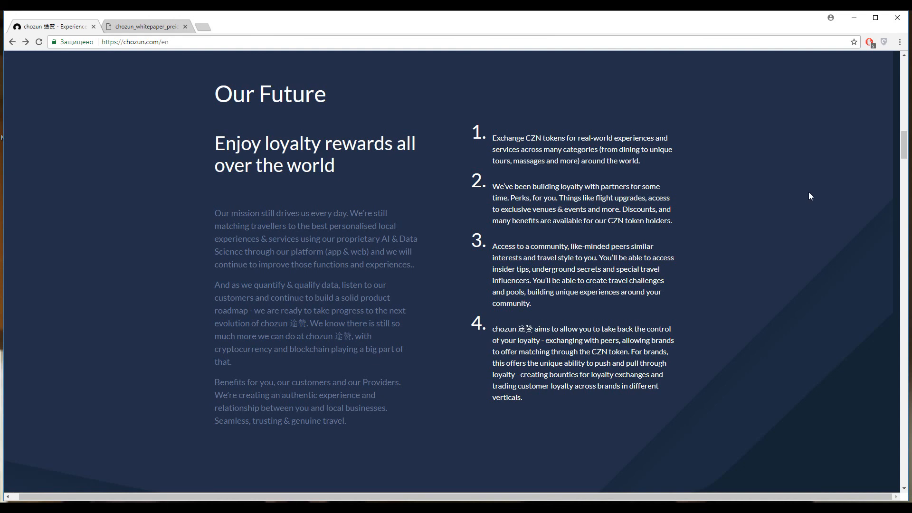
pyautogui.moveTo(817, 194)
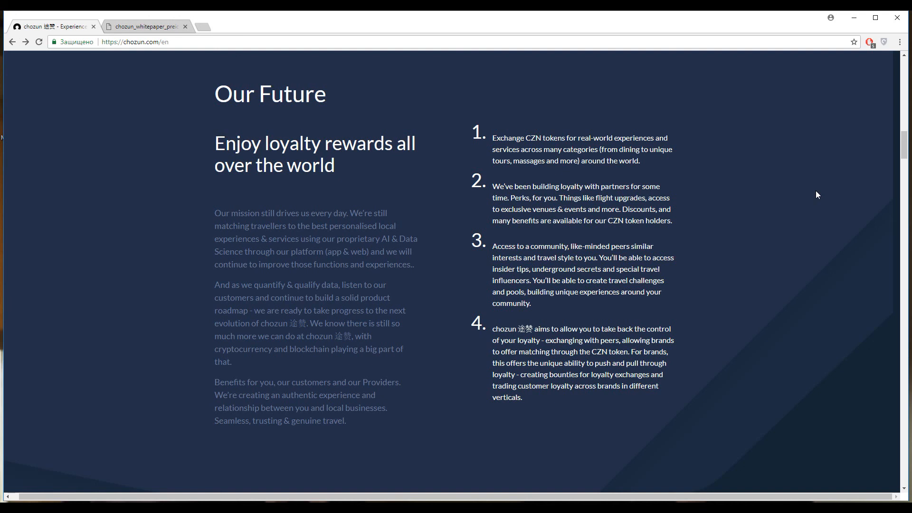
pyautogui.moveTo(818, 208)
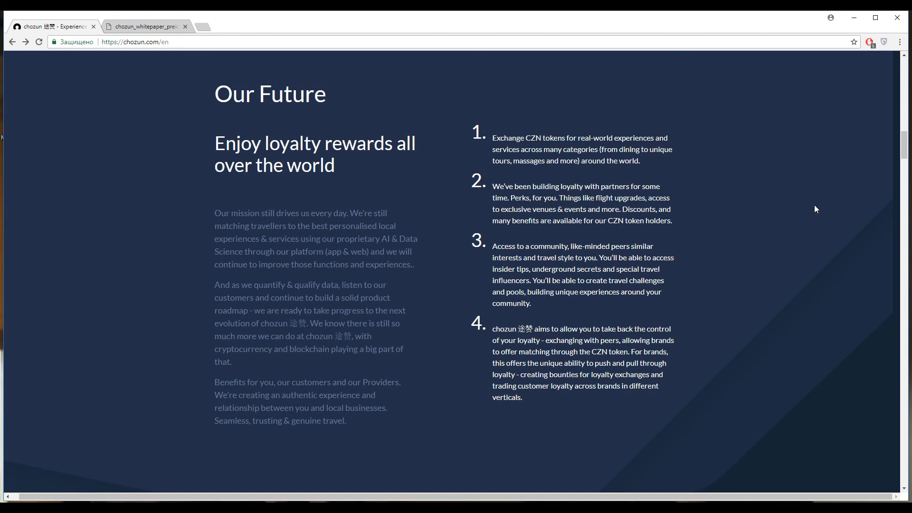
pyautogui.moveTo(823, 215)
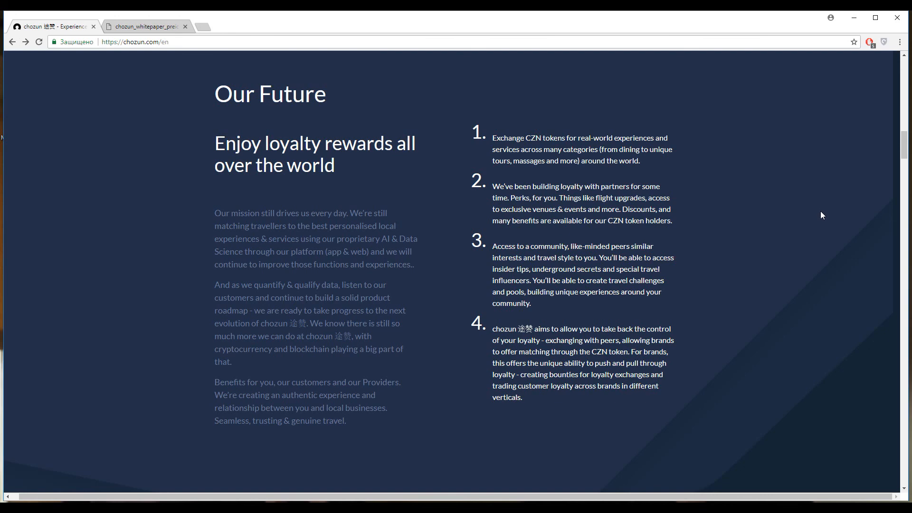
# Step: Scroll through the Your Loyalty Rewards membership tiers down to the Let's Talk Tokens heading
pyautogui.scroll(-3)
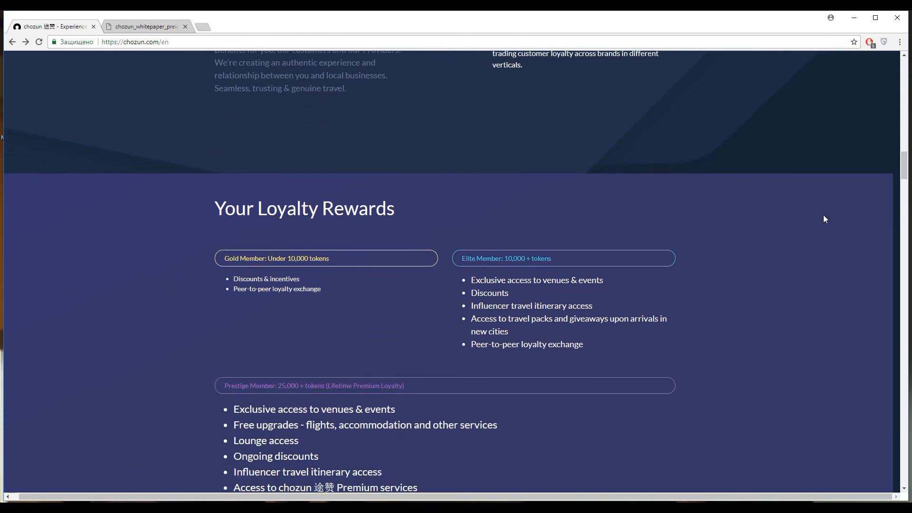
pyautogui.scroll(-3)
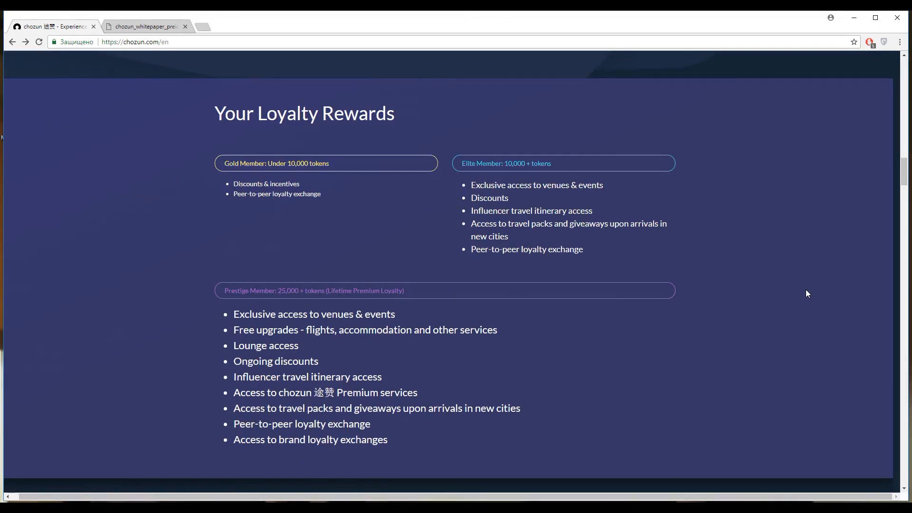
pyautogui.moveTo(399, 136)
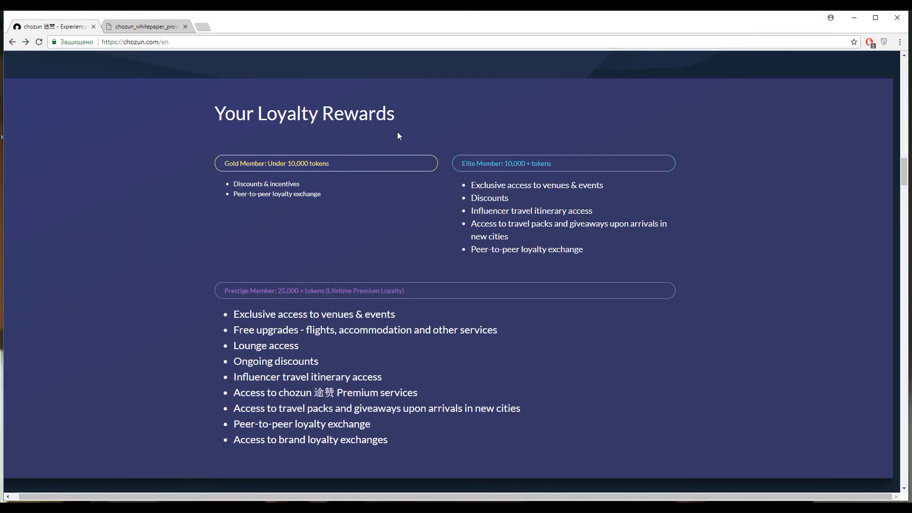
pyautogui.moveTo(397, 202)
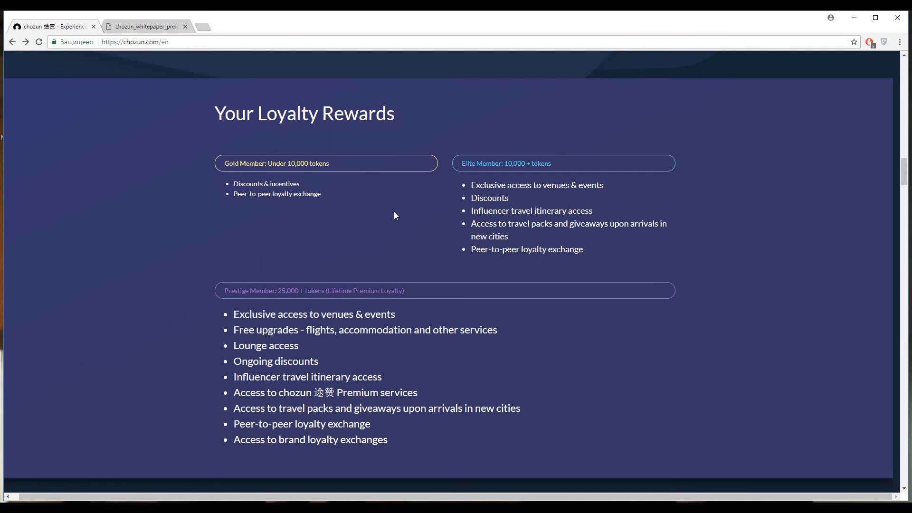
pyautogui.moveTo(328, 180)
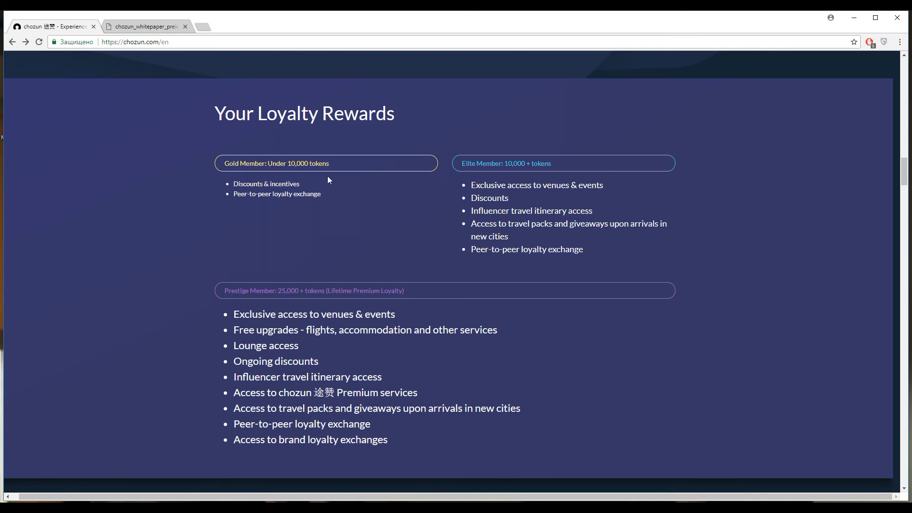
pyautogui.moveTo(259, 258)
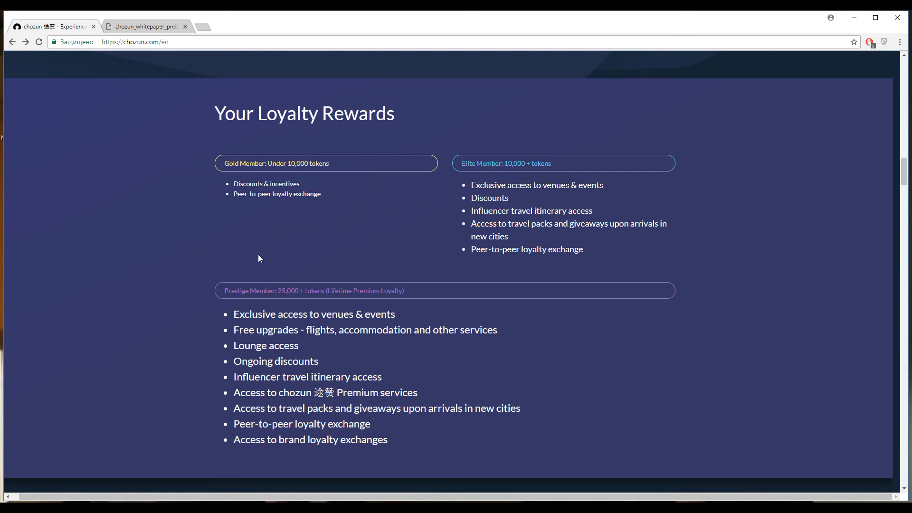
pyautogui.moveTo(672, 204)
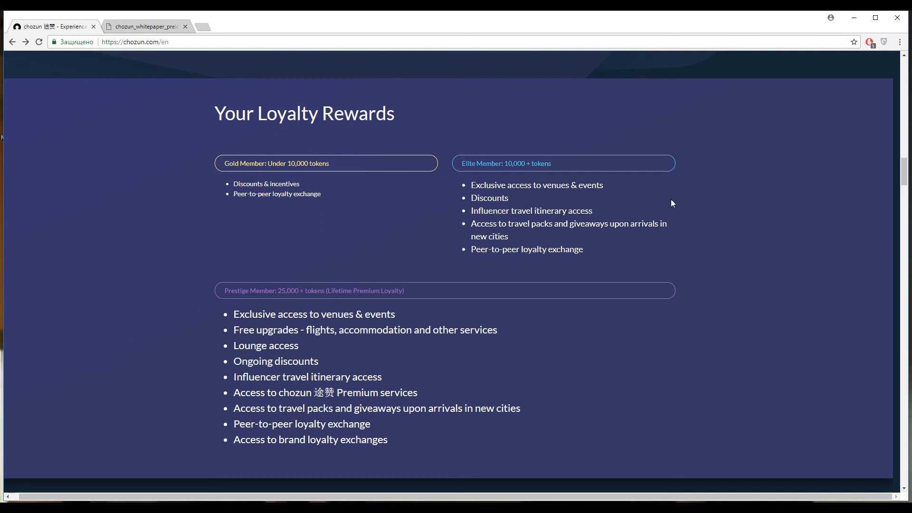
pyautogui.scroll(-3)
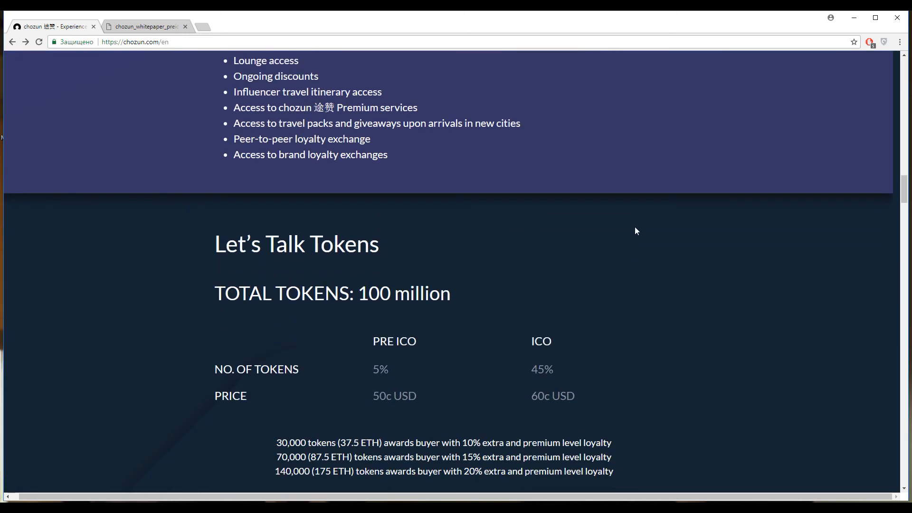
# Step: Scroll the Let's Talk Tokens prices to the allocation pie chart and back, then switch to the chozun_whitepaper PDF
pyautogui.scroll(-3)
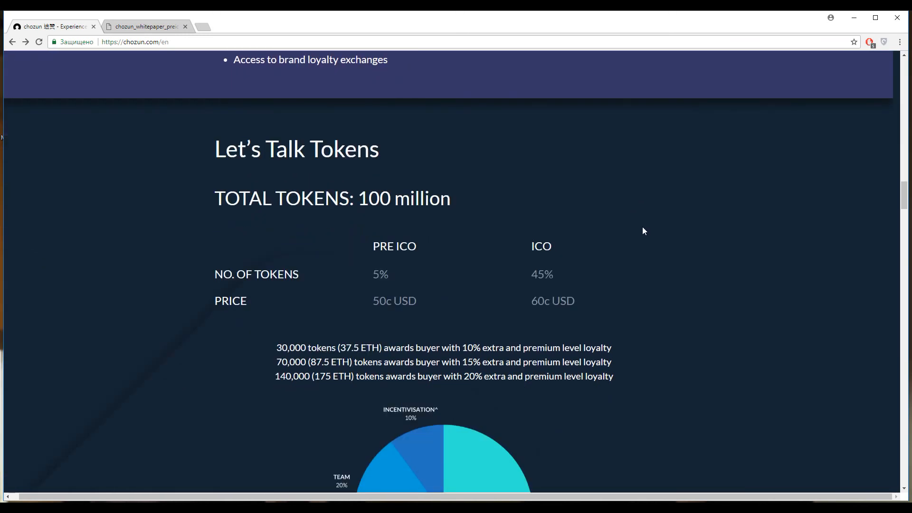
pyautogui.moveTo(649, 228)
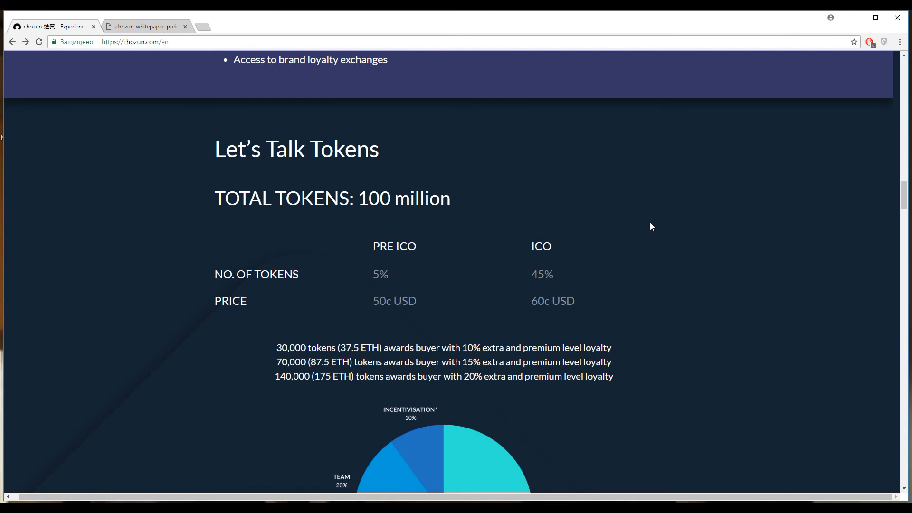
pyautogui.scroll(-3)
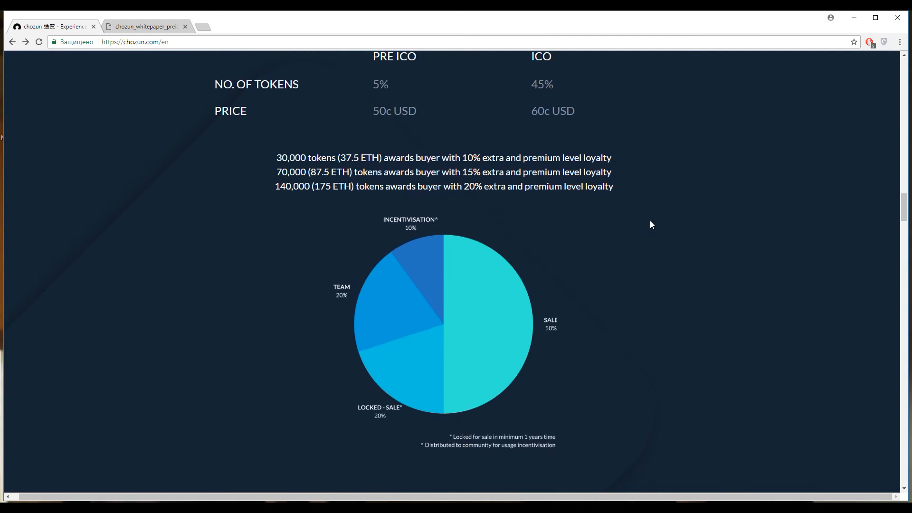
pyautogui.scroll(3)
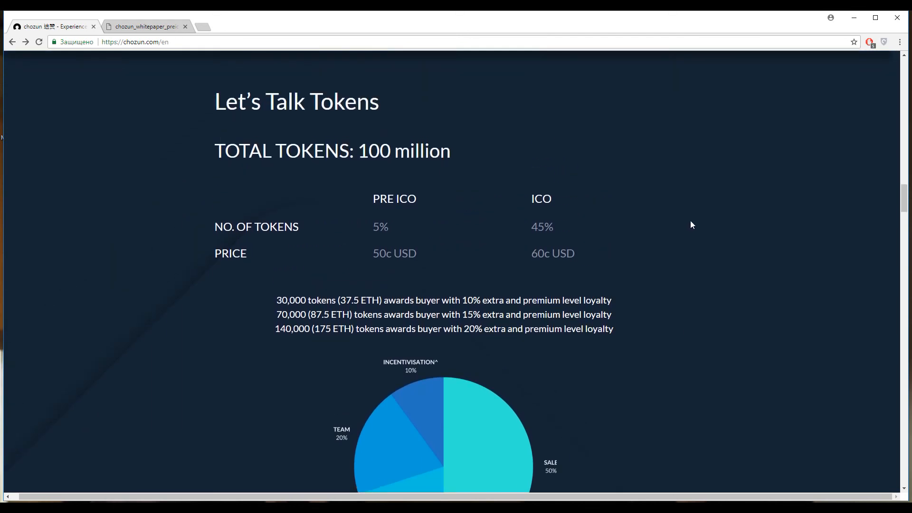
pyautogui.moveTo(602, 235)
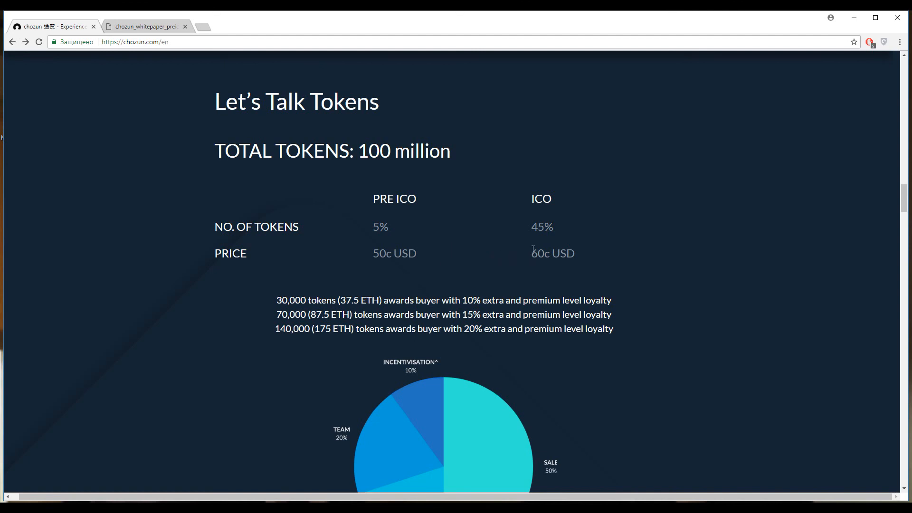
pyautogui.moveTo(630, 218)
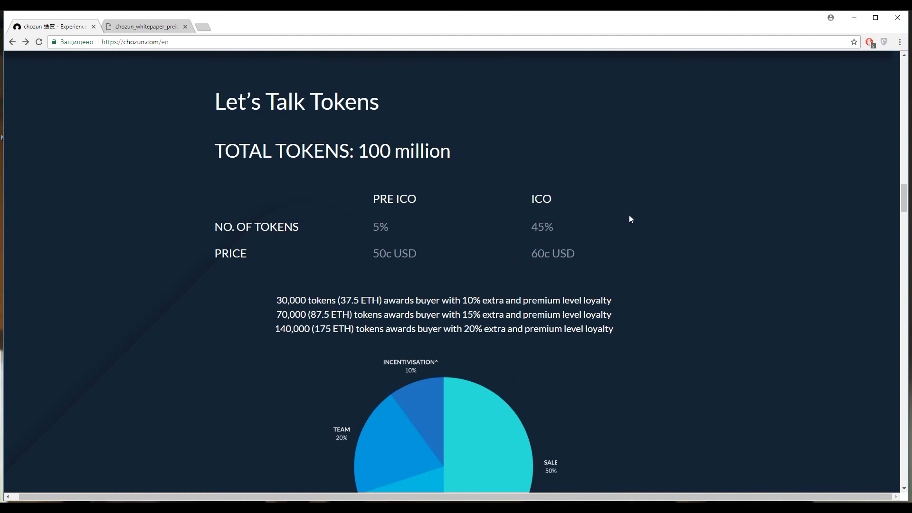
pyautogui.moveTo(644, 219)
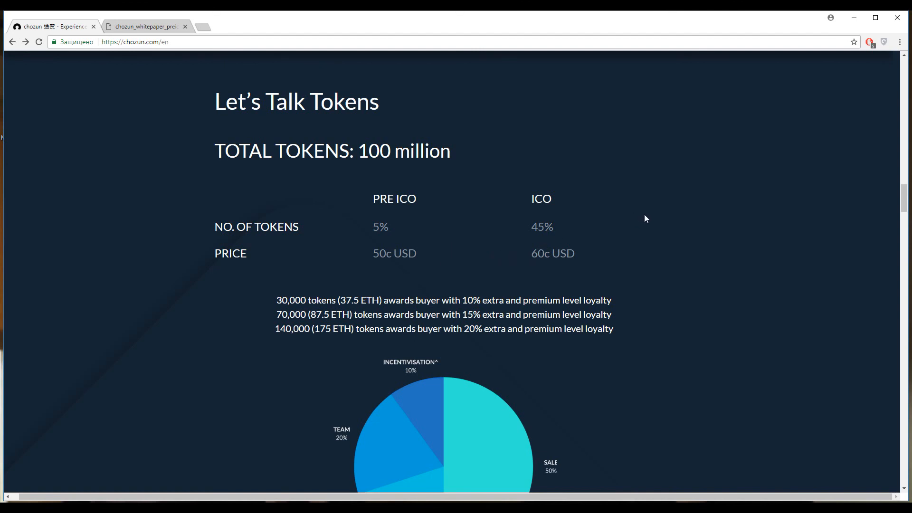
pyautogui.moveTo(678, 235)
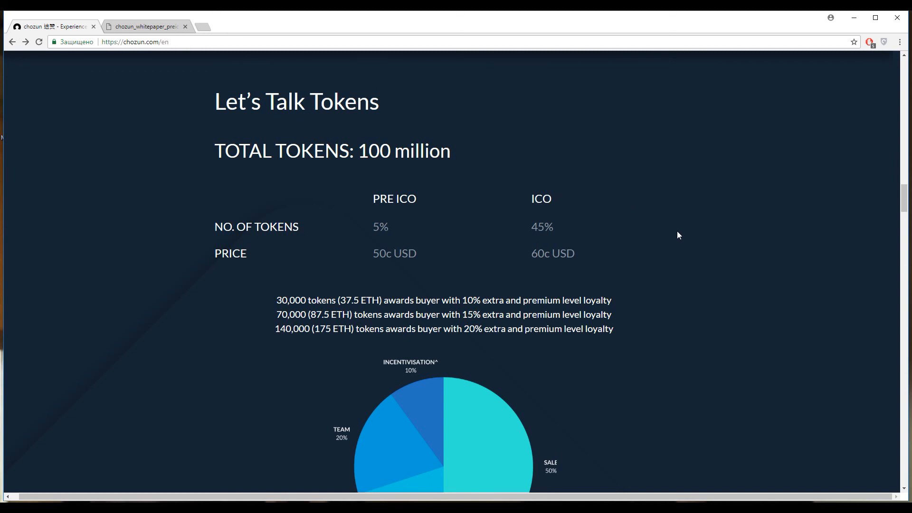
pyautogui.click(145, 27)
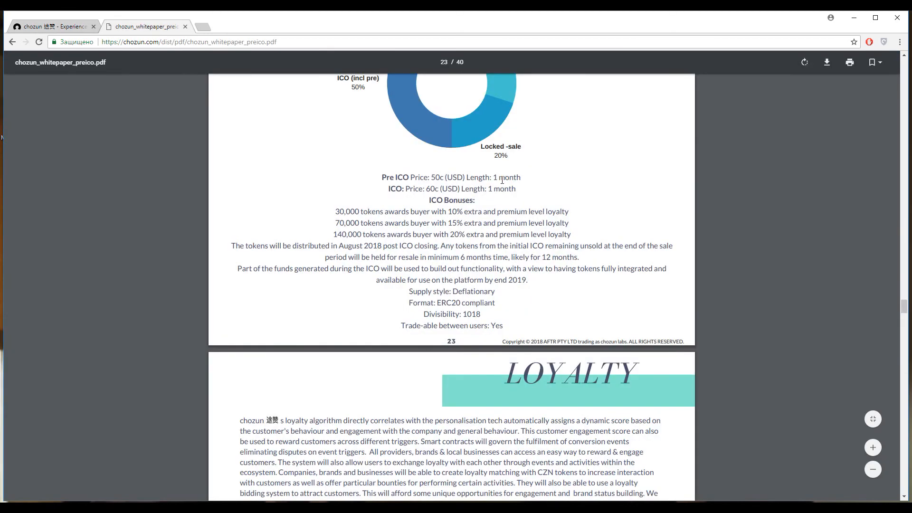
pyautogui.moveTo(601, 228)
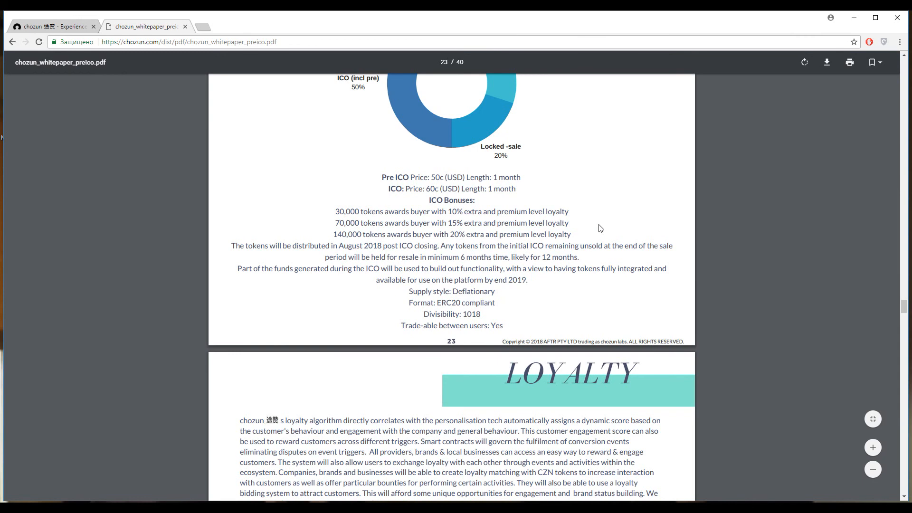
pyautogui.moveTo(623, 228)
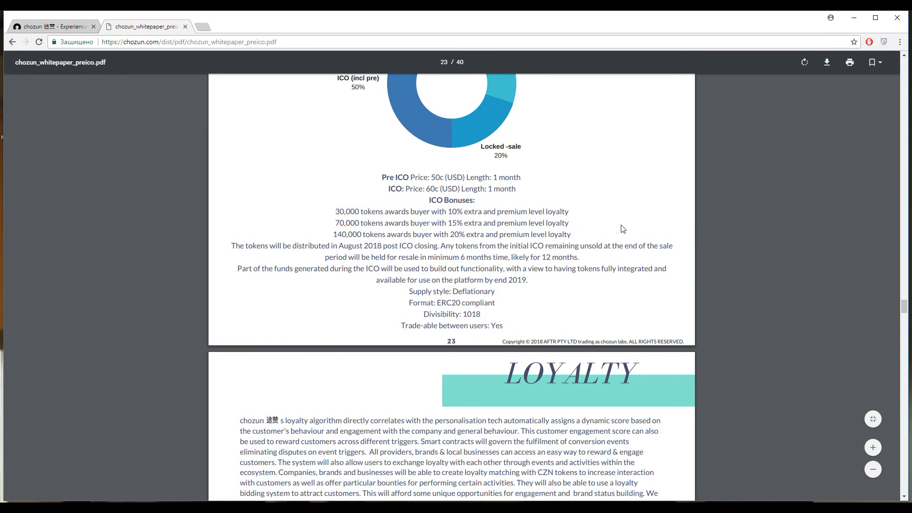
pyautogui.moveTo(503, 316)
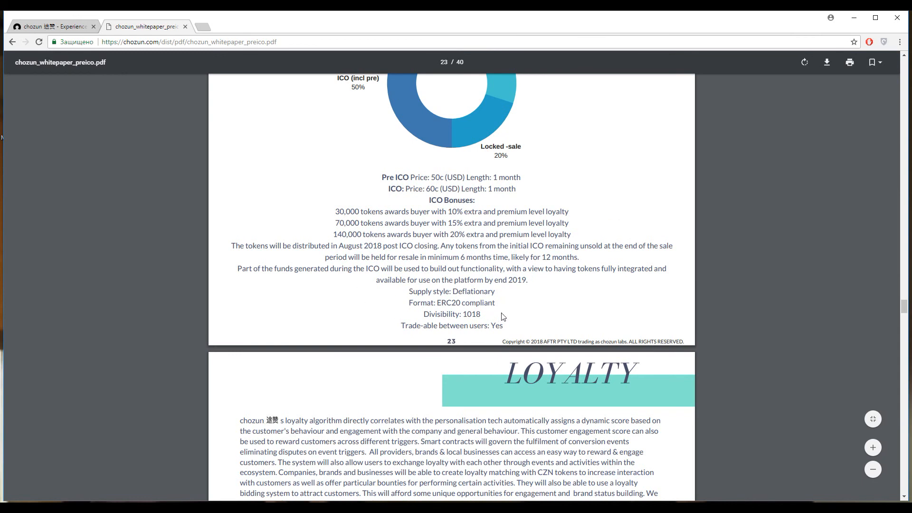
pyautogui.moveTo(436, 294)
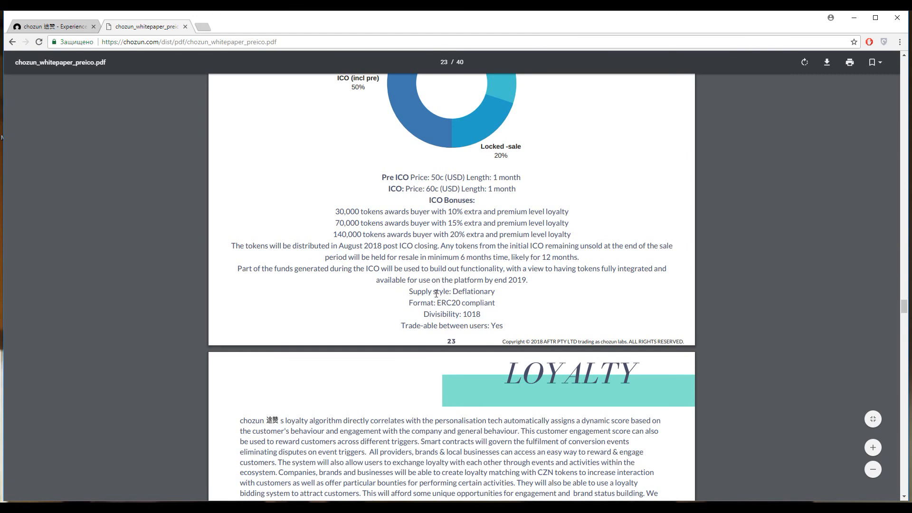
pyautogui.moveTo(538, 299)
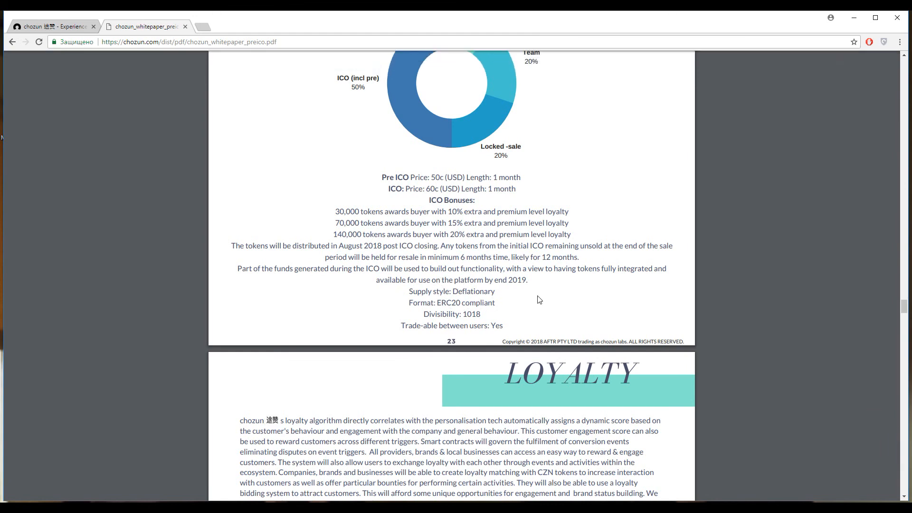
pyautogui.moveTo(552, 305)
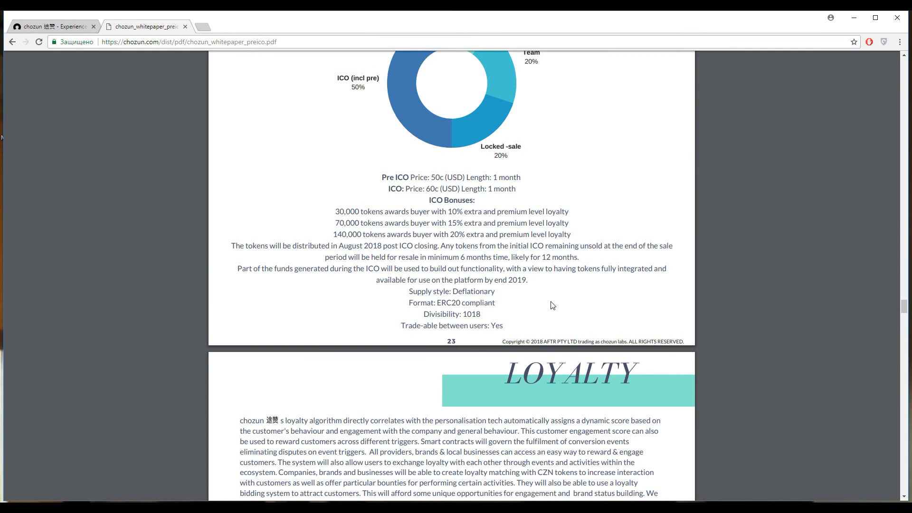
pyautogui.moveTo(588, 216)
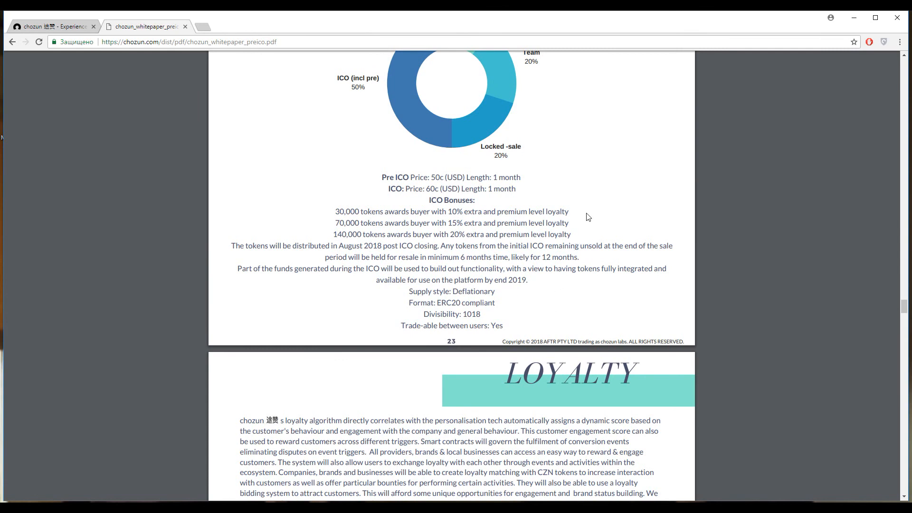
pyautogui.moveTo(400, 194)
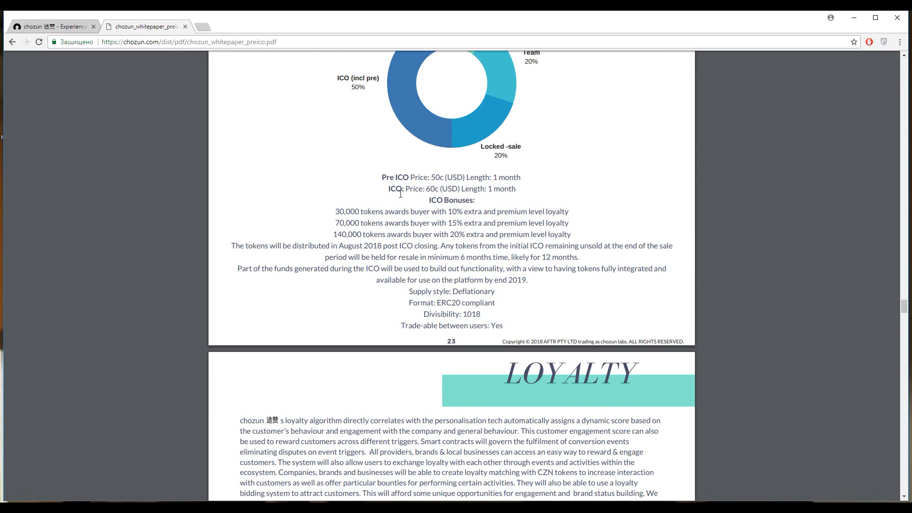
# Step: Return from the whitepaper PDF to the chozun.com token sale section
pyautogui.click(52, 27)
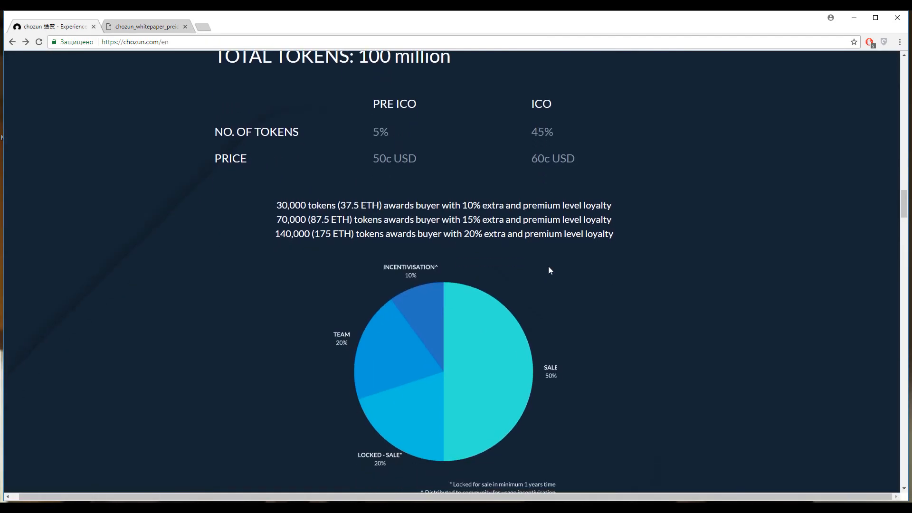
pyautogui.moveTo(689, 234)
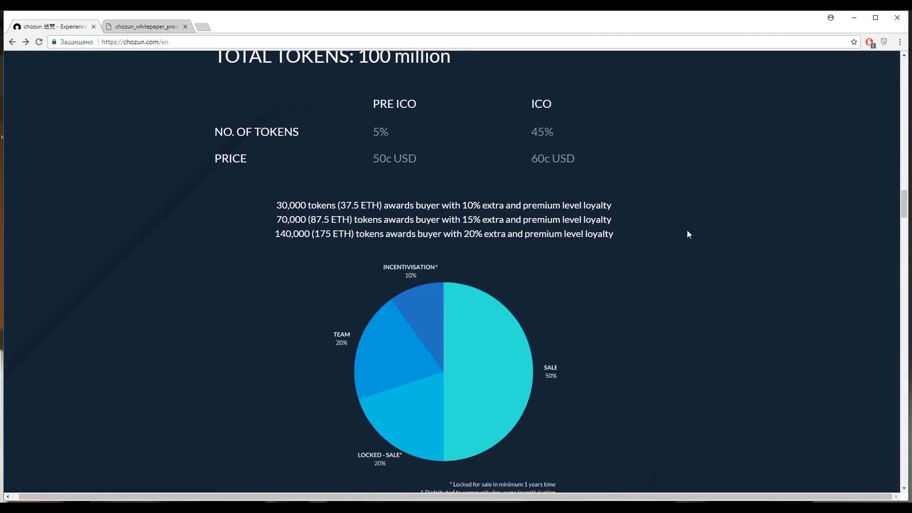
pyautogui.click(145, 26)
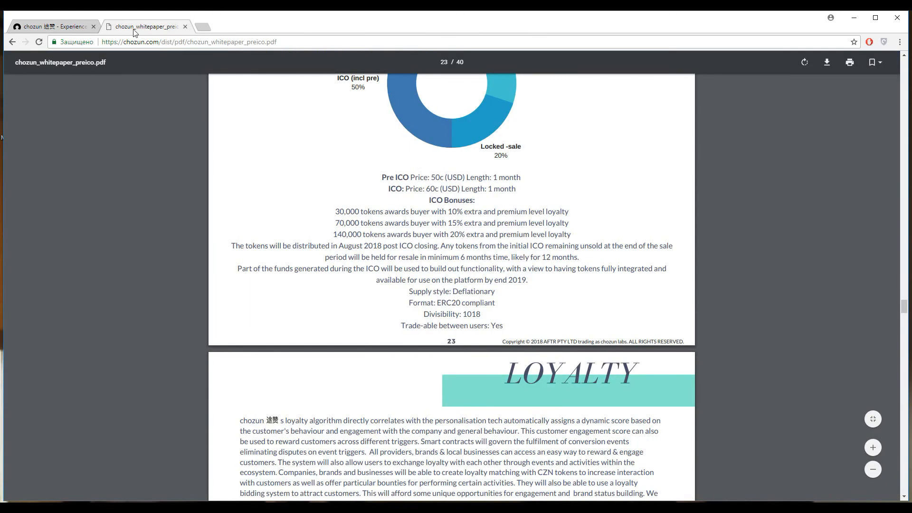
pyautogui.scroll(3)
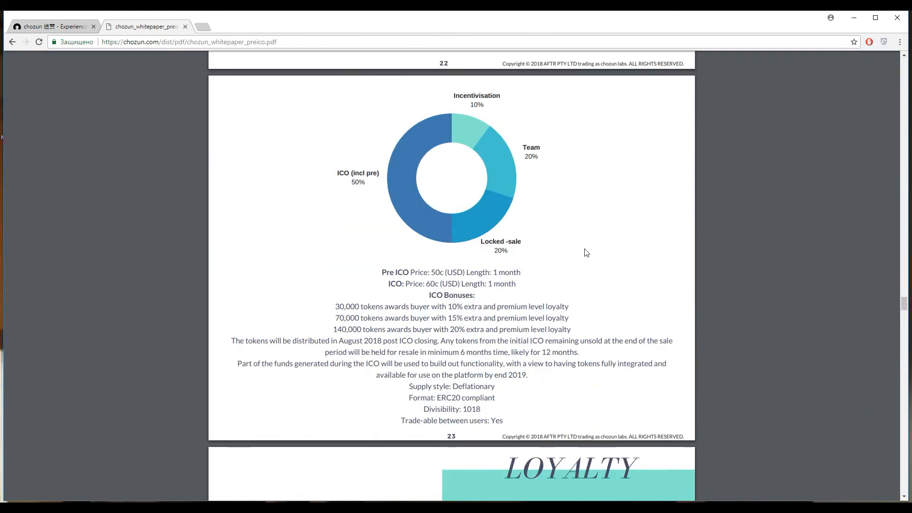
pyautogui.moveTo(589, 251)
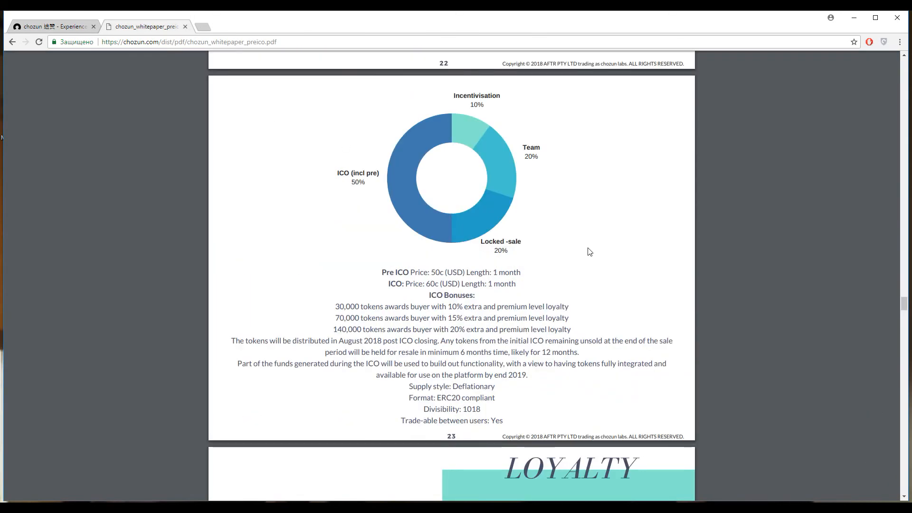
pyautogui.click(52, 27)
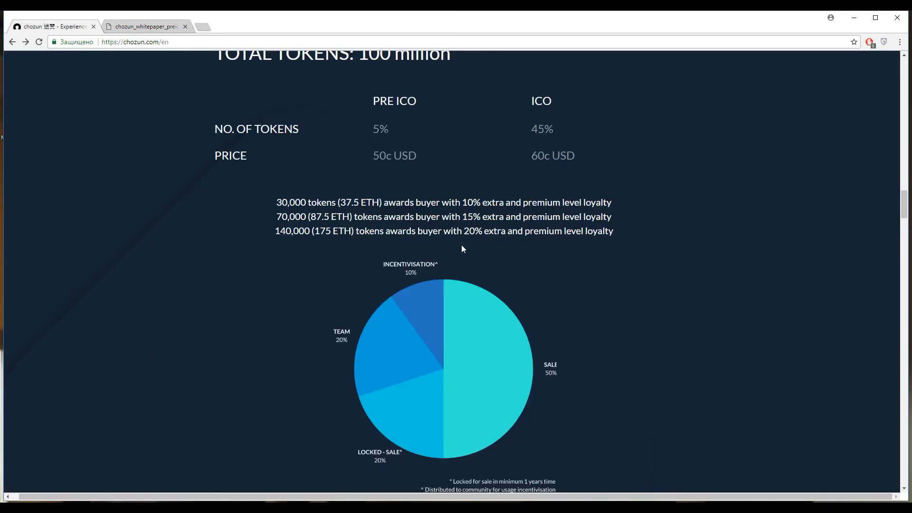
pyautogui.scroll(-3)
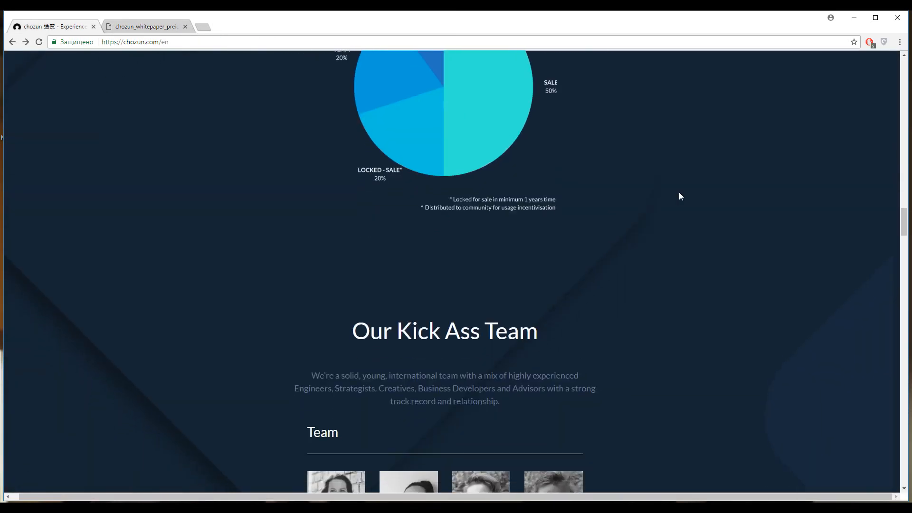
# Step: Scroll past the team members, advisors and Invested in by partners to the Roadmap heading
pyautogui.scroll(-3)
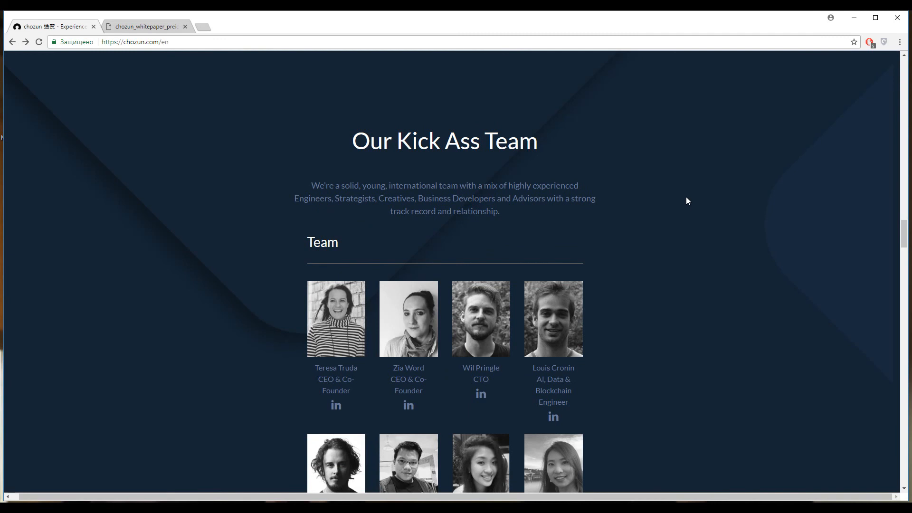
pyautogui.moveTo(440, 171)
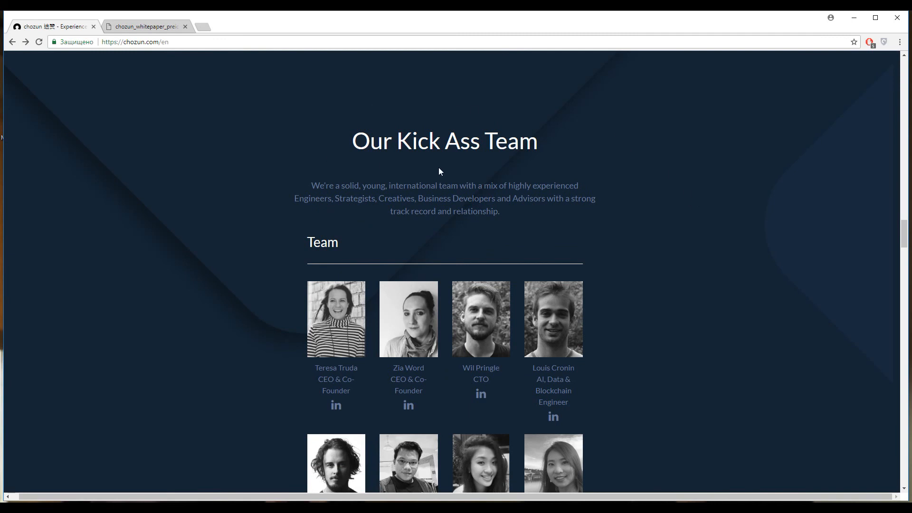
pyautogui.moveTo(643, 127)
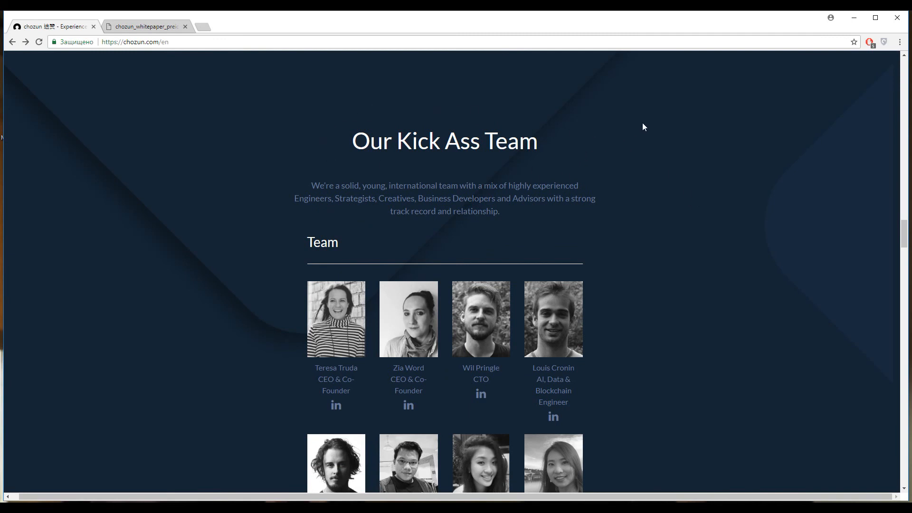
pyautogui.scroll(-3)
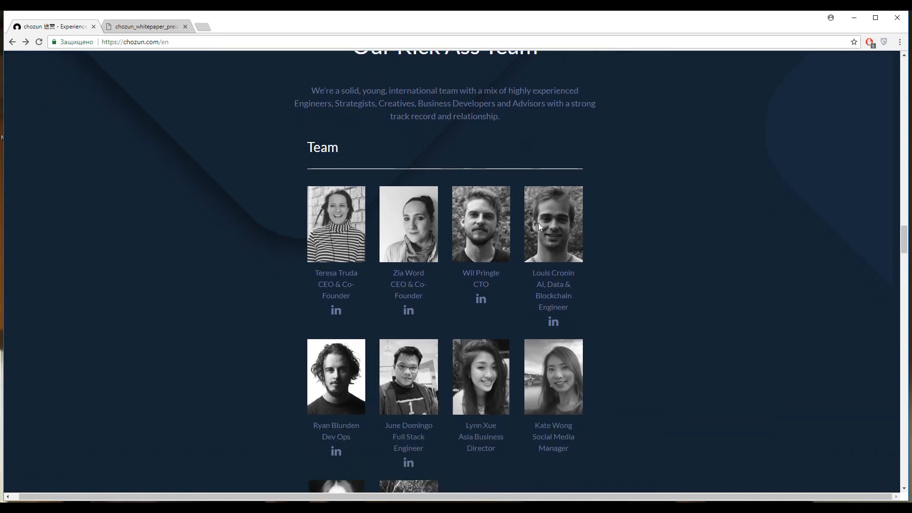
pyautogui.moveTo(235, 293)
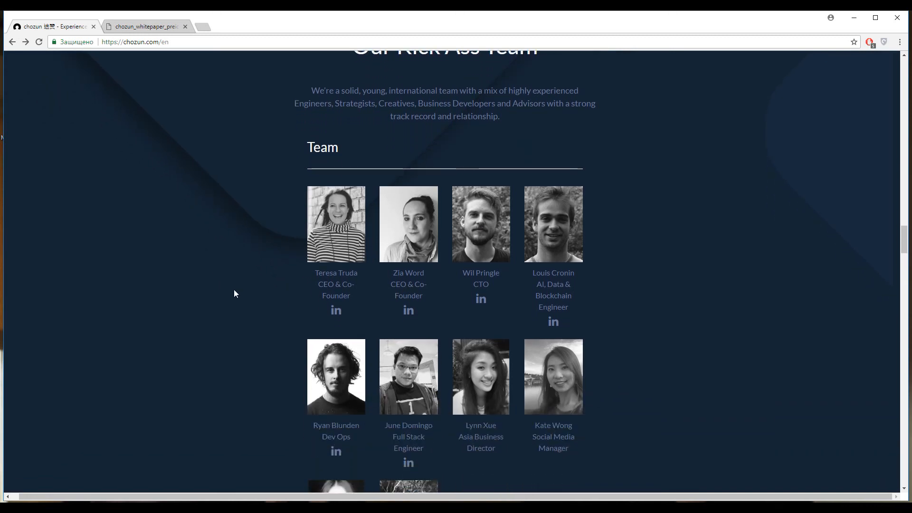
pyautogui.moveTo(243, 262)
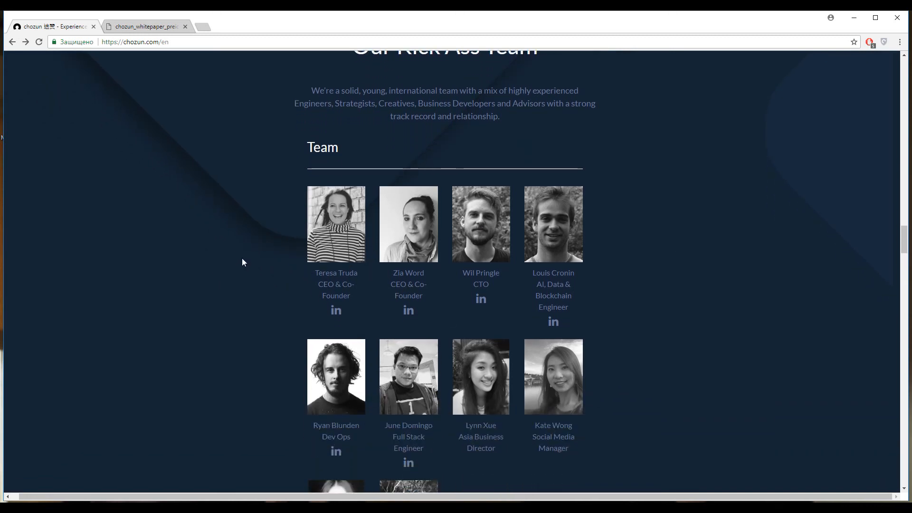
pyautogui.moveTo(322, 226)
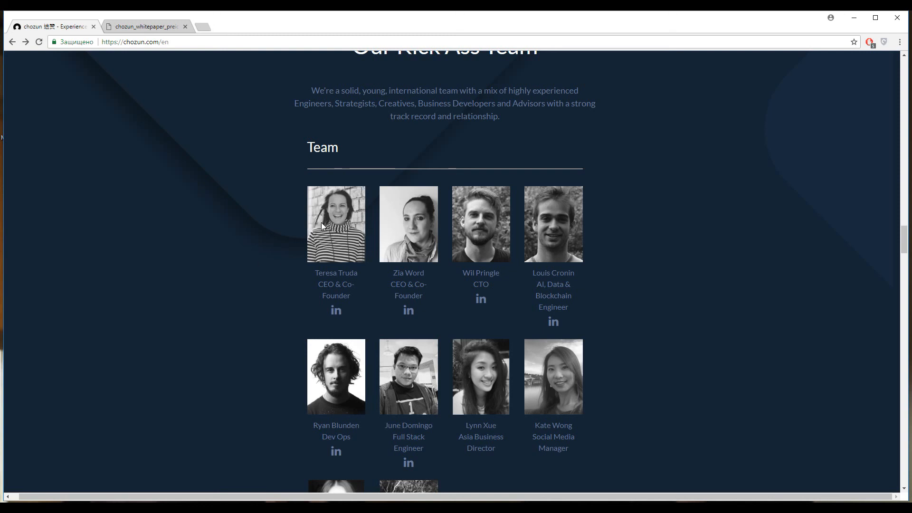
pyautogui.moveTo(681, 224)
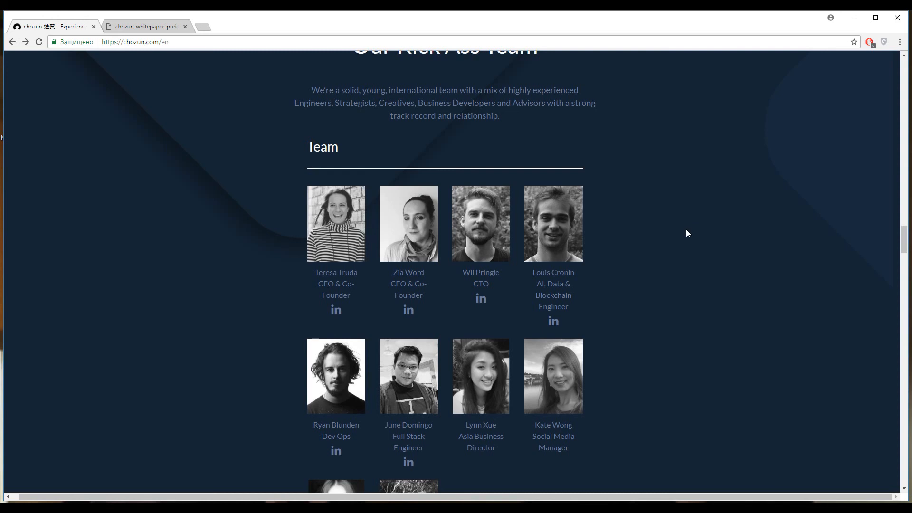
pyautogui.scroll(-3)
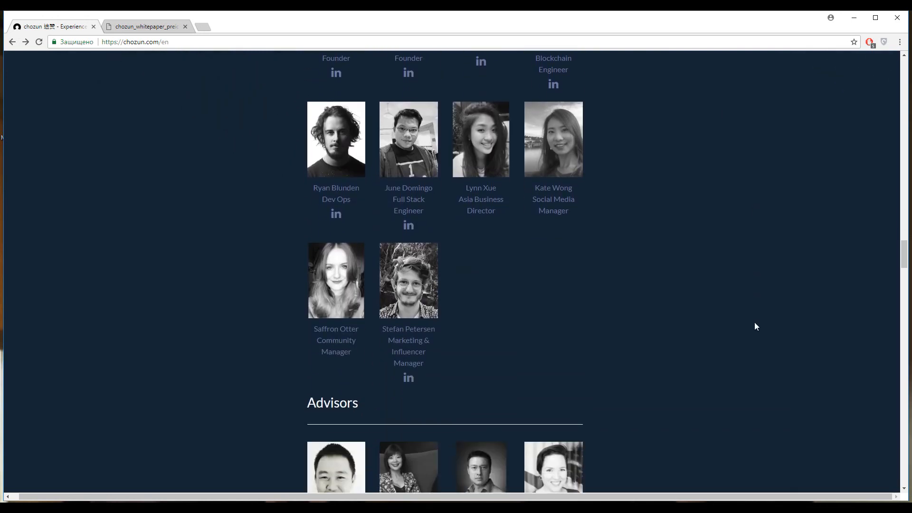
pyautogui.scroll(-3)
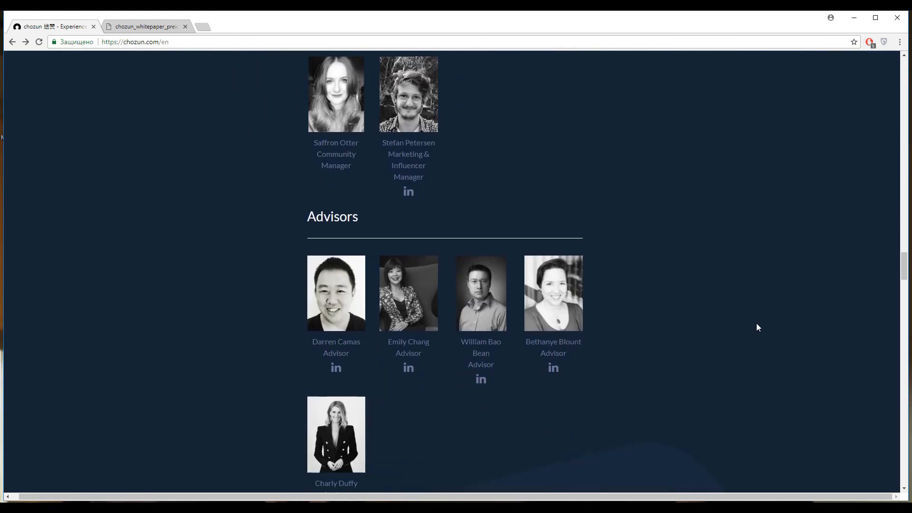
pyautogui.scroll(-3)
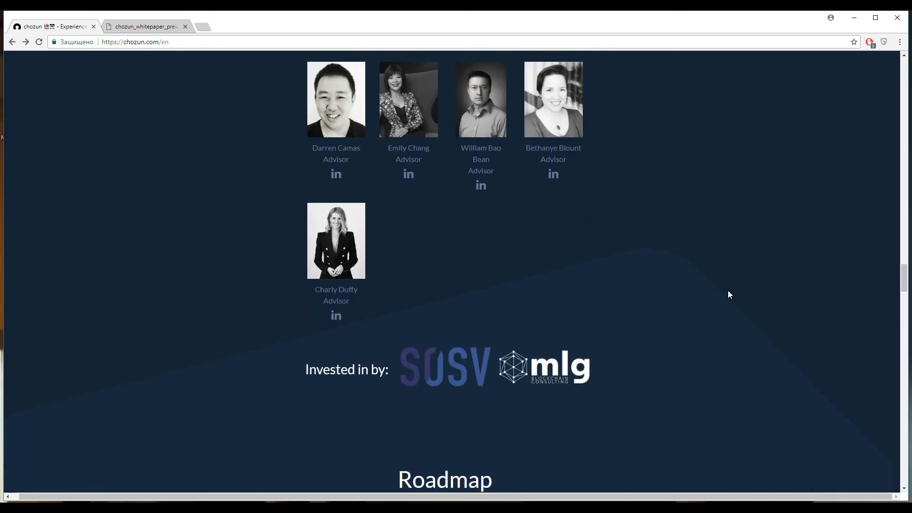
pyautogui.scroll(-3)
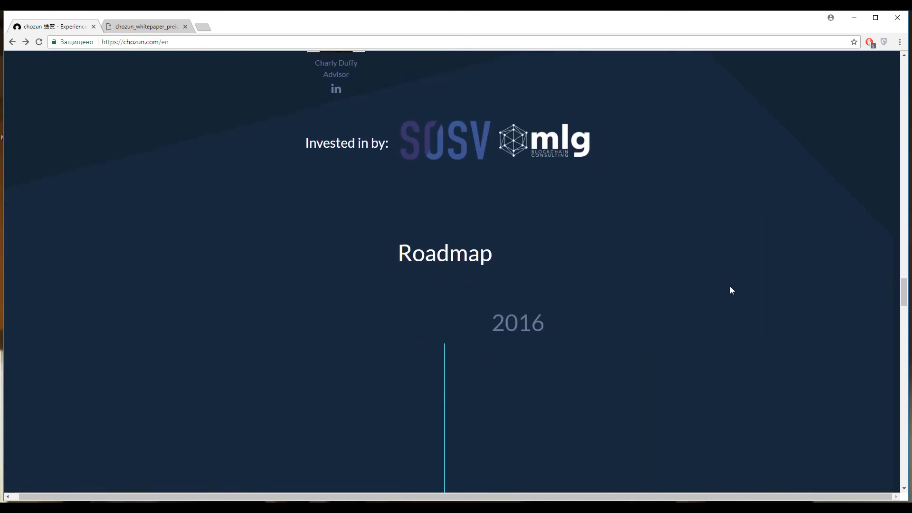
# Step: Scroll through the Roadmap milestones from 2016 to the 2019 North & South America rollout
pyautogui.scroll(-3)
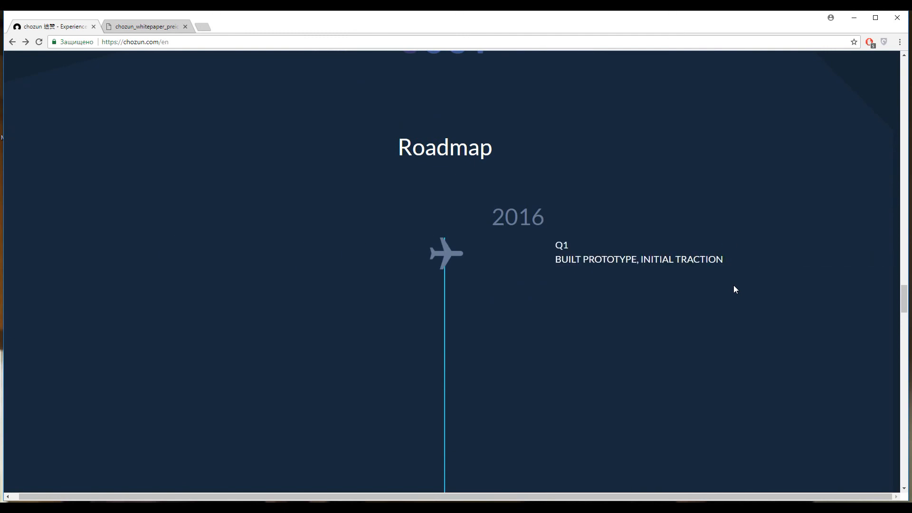
pyautogui.scroll(-3)
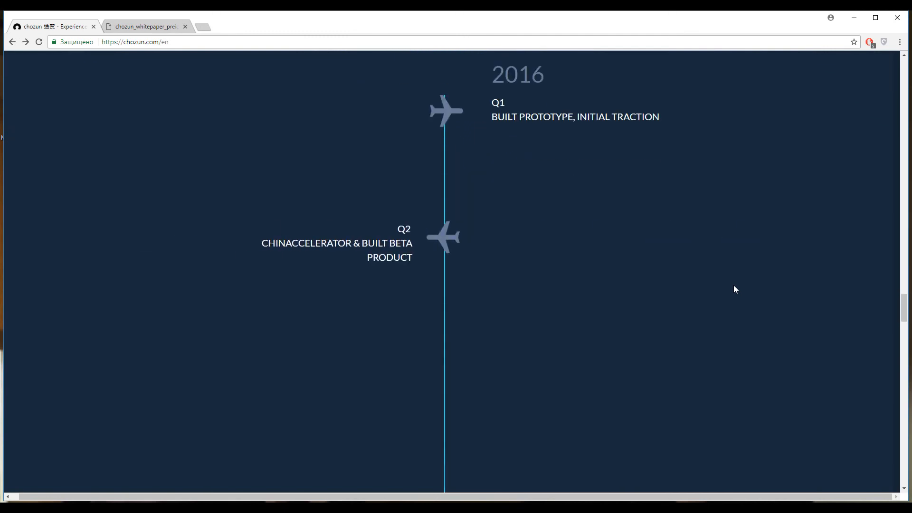
pyautogui.moveTo(701, 227)
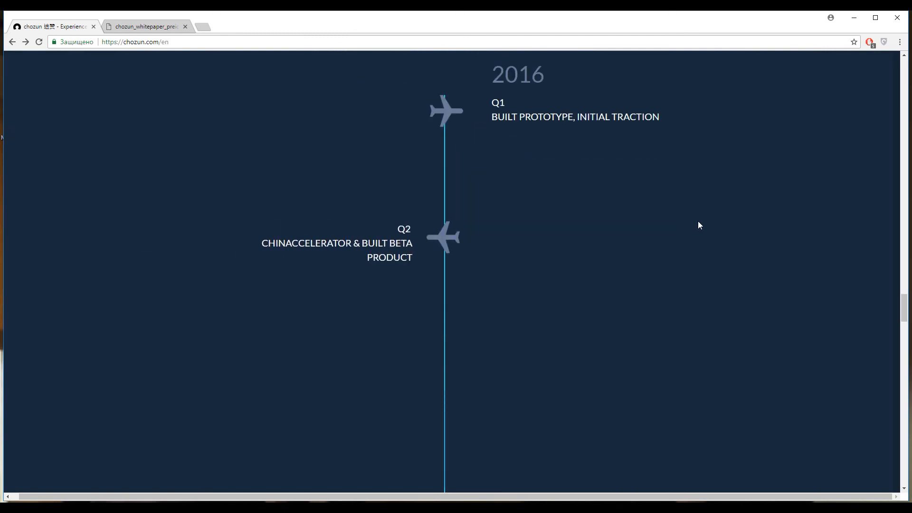
pyautogui.scroll(-3)
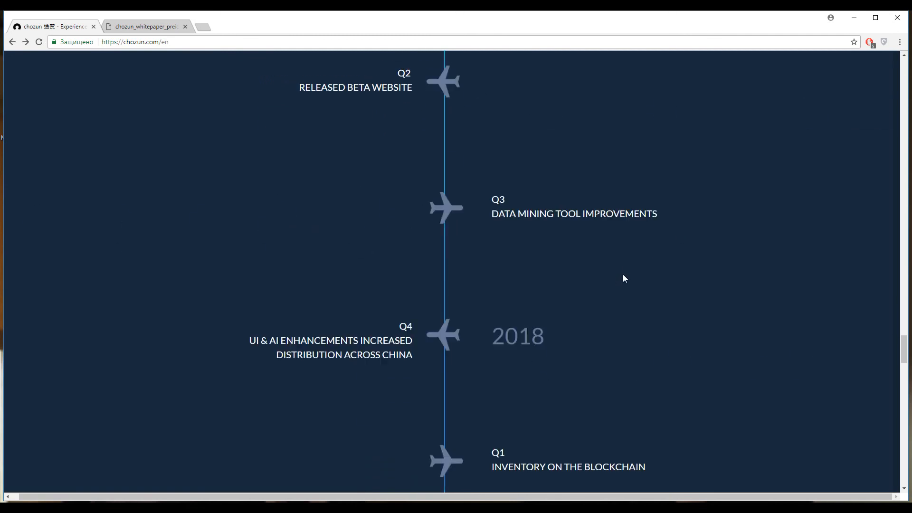
pyautogui.scroll(-3)
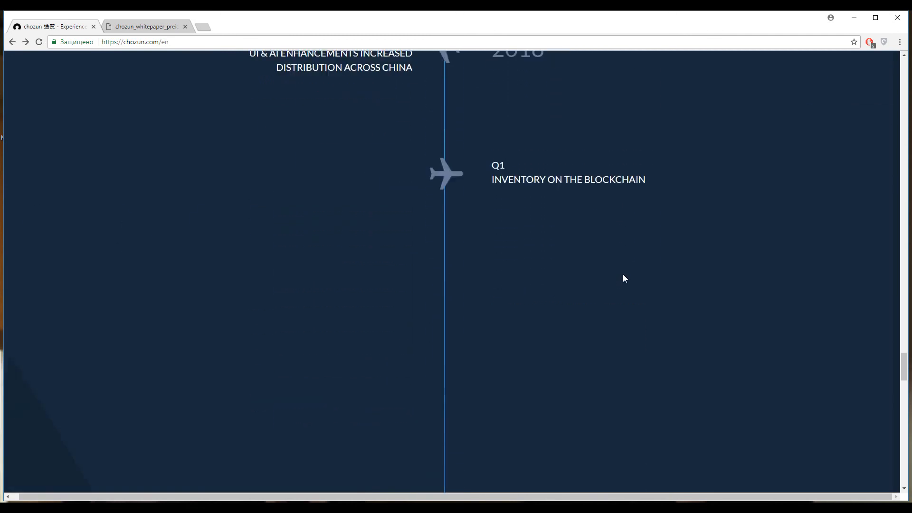
pyautogui.scroll(-3)
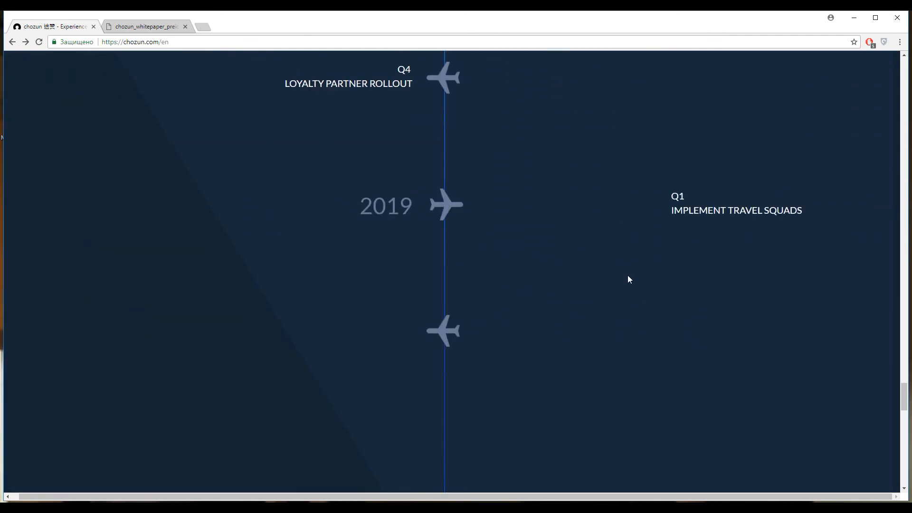
pyautogui.scroll(-3)
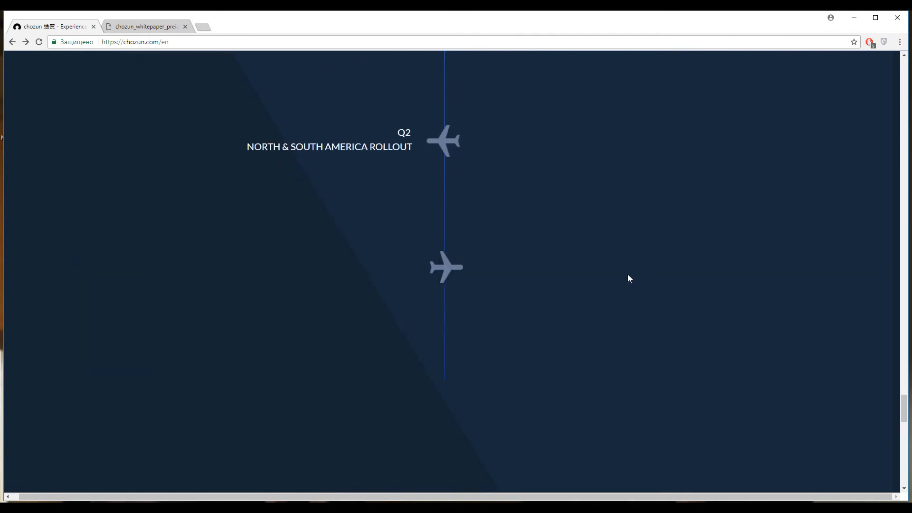
pyautogui.scroll(-3)
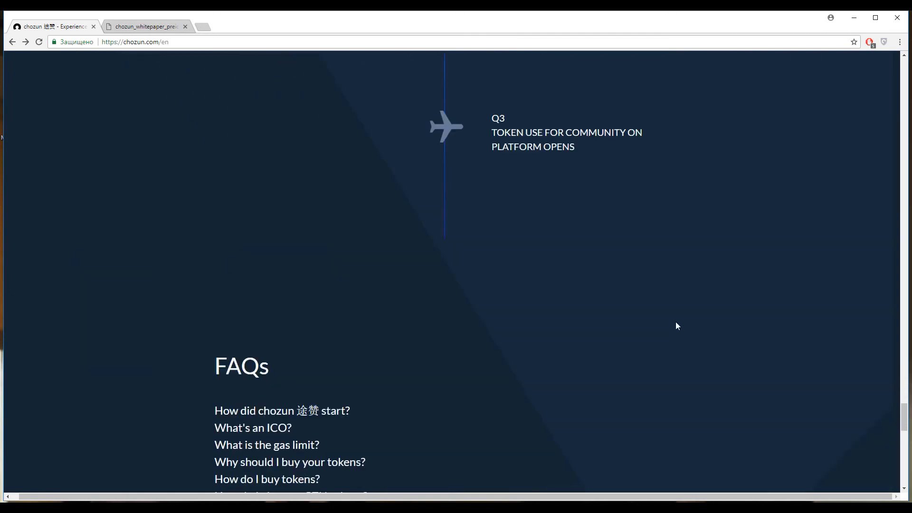
# Step: Scroll past the FAQs to Join our communities and Awards & Press, glancing at the whitepaper's Loyalty page
pyautogui.scroll(-3)
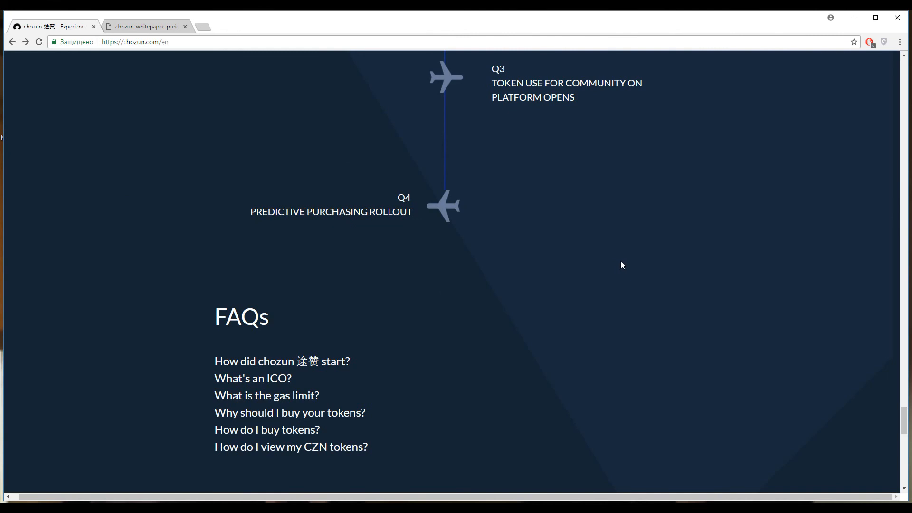
pyautogui.moveTo(543, 275)
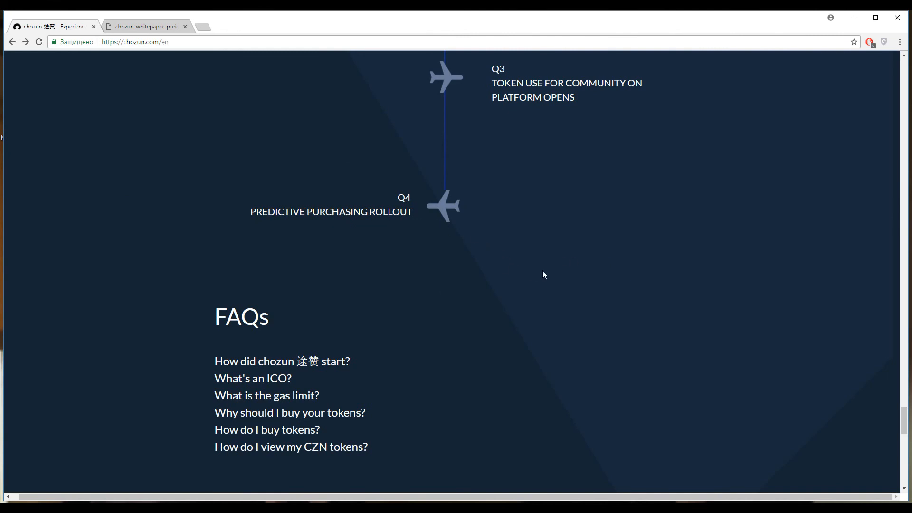
pyautogui.scroll(-3)
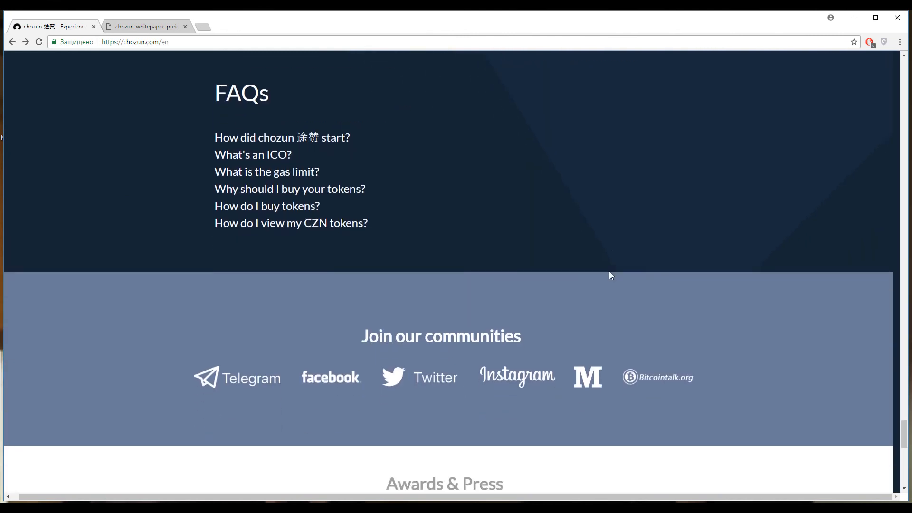
pyautogui.scroll(-3)
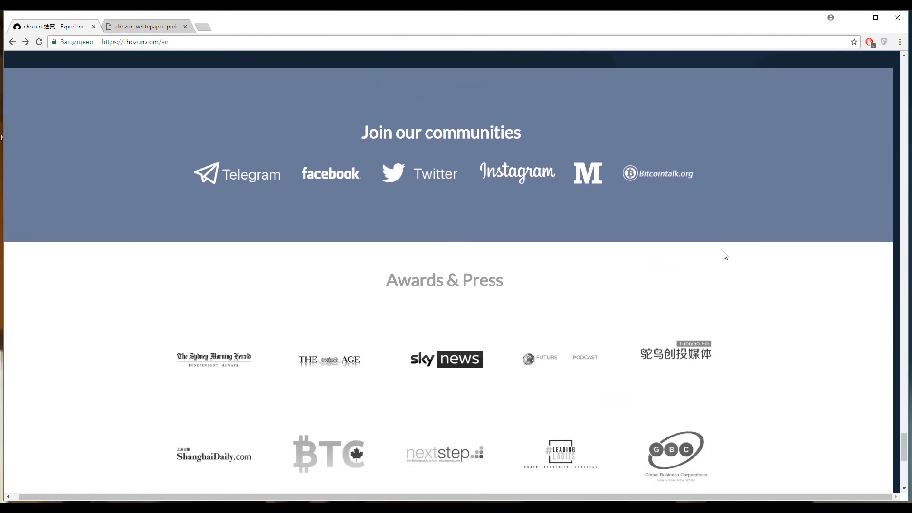
pyautogui.click(144, 27)
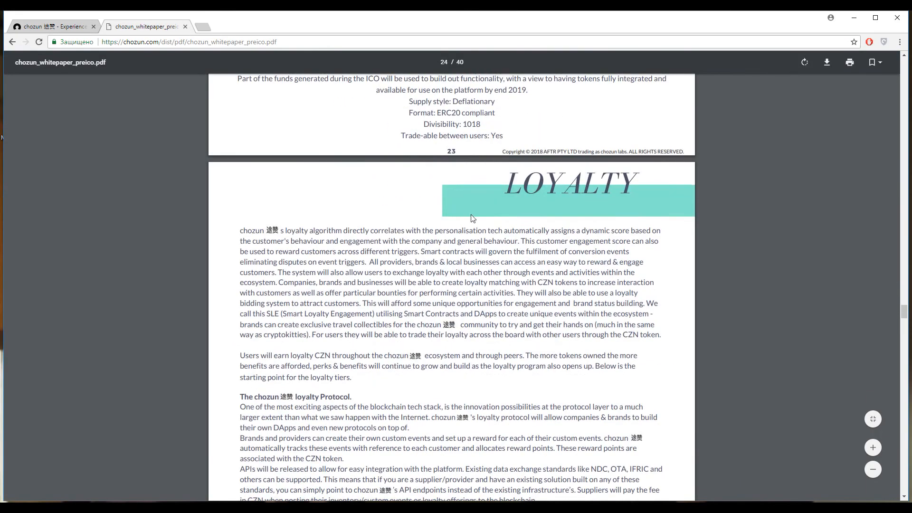
pyautogui.scroll(-3)
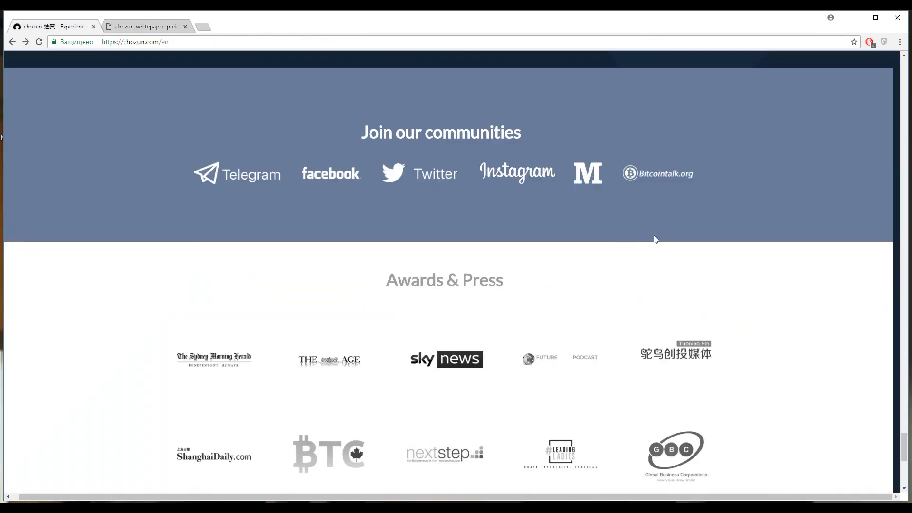
pyautogui.scroll(-3)
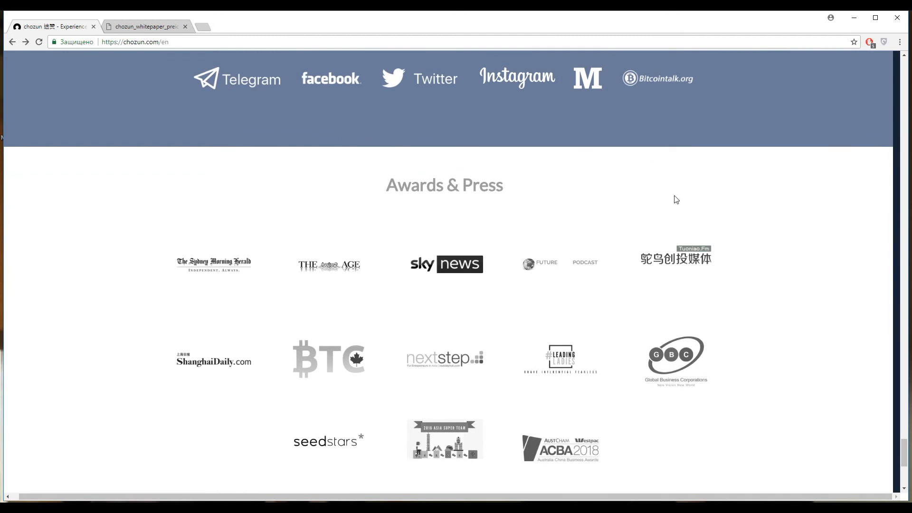
pyautogui.scroll(-3)
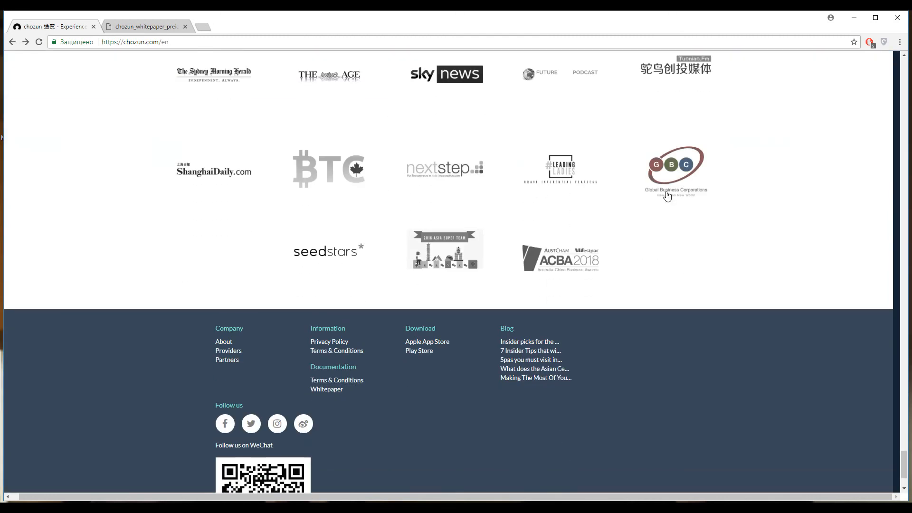
pyautogui.scroll(3)
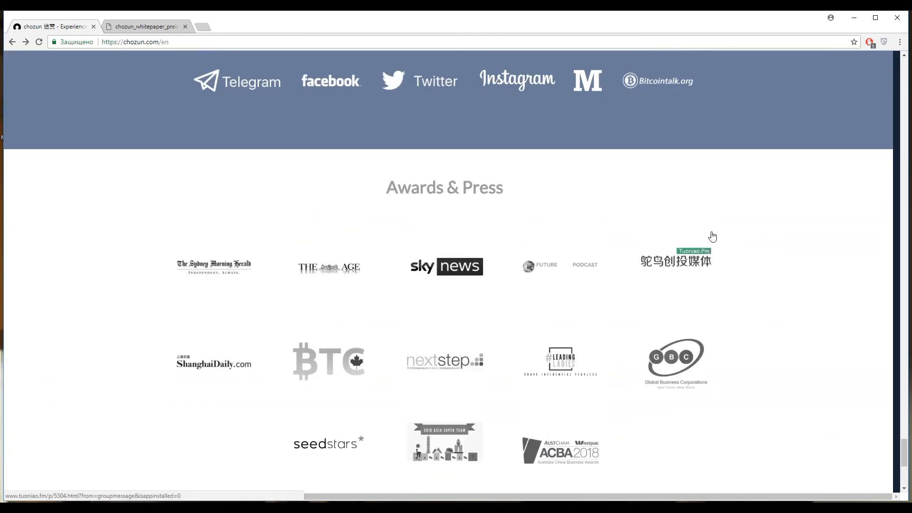
pyautogui.scroll(-3)
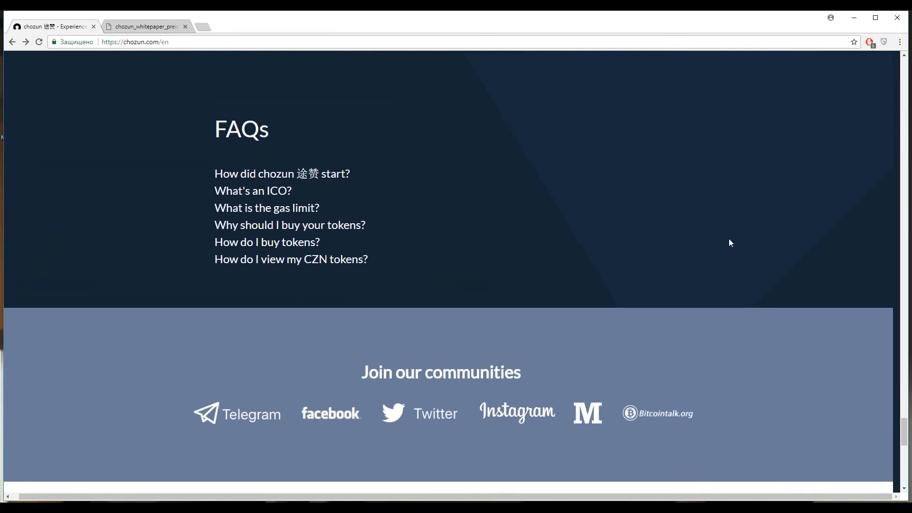
pyautogui.moveTo(706, 247)
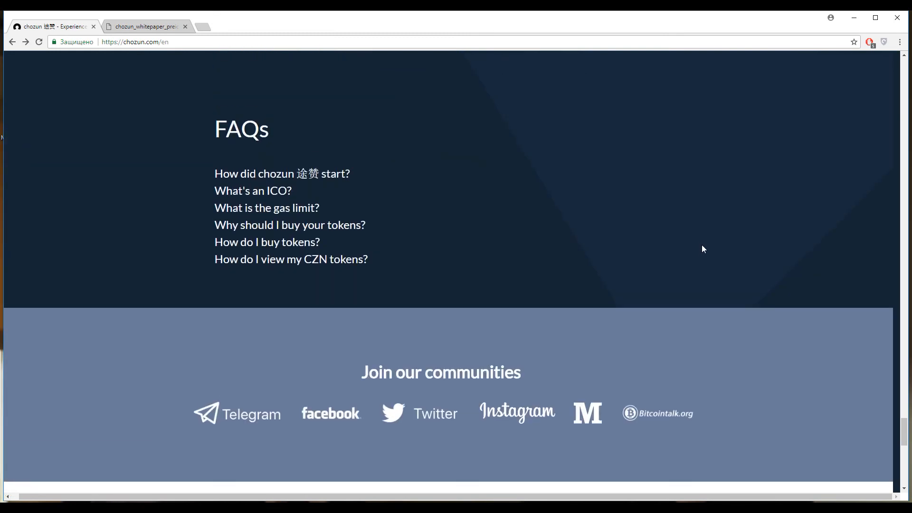
pyautogui.scroll(-3)
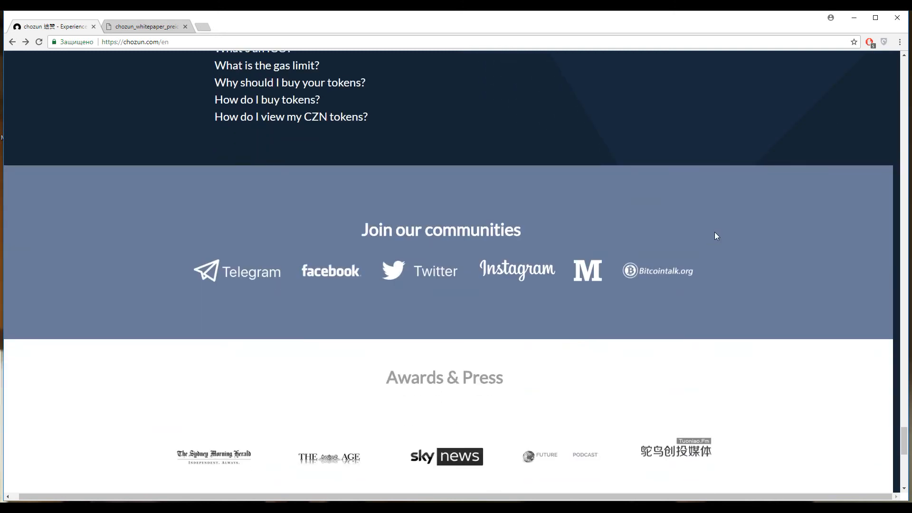
pyautogui.moveTo(470, 241)
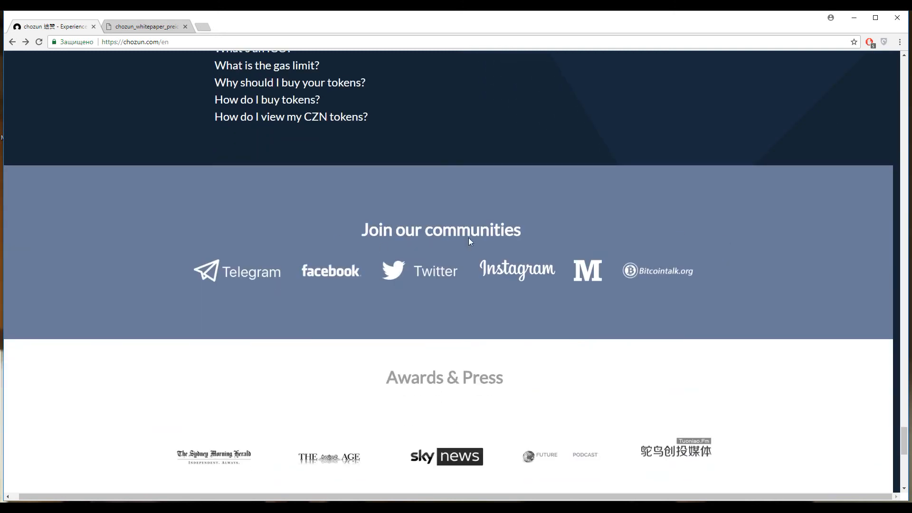
pyautogui.moveTo(480, 112)
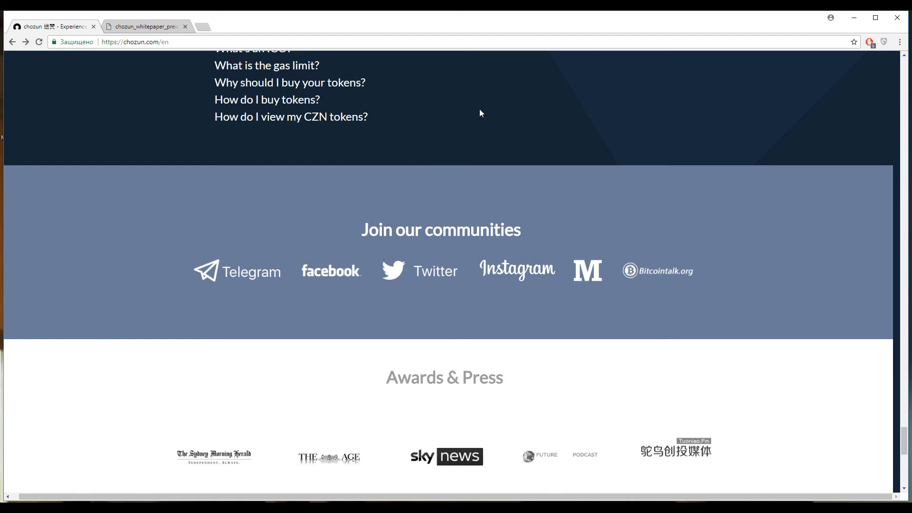
pyautogui.moveTo(650, 253)
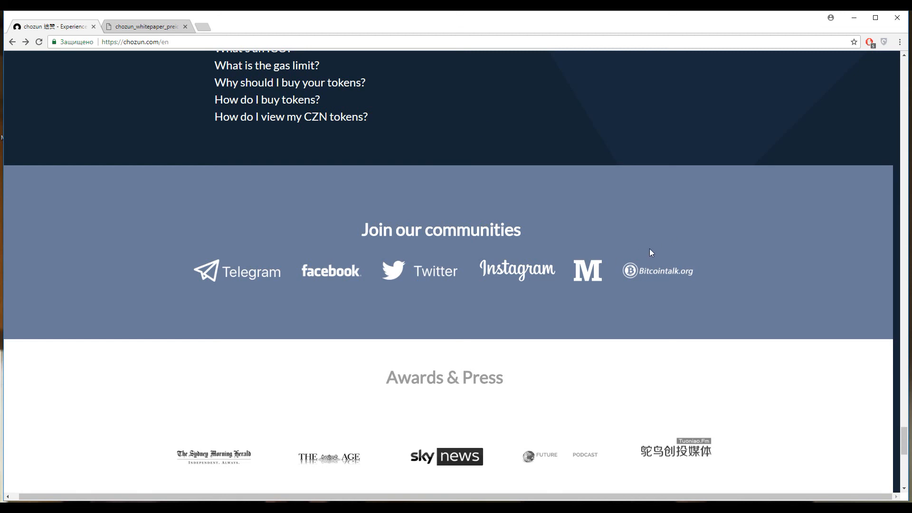
pyautogui.moveTo(668, 226)
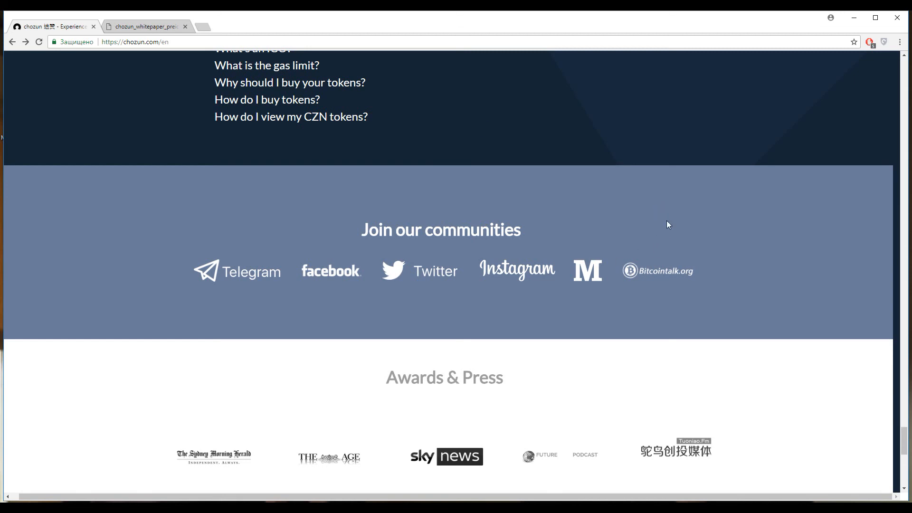
# Step: Scroll back up over the 2019 roadmap milestones, then down again to the FAQs list
pyautogui.scroll(3)
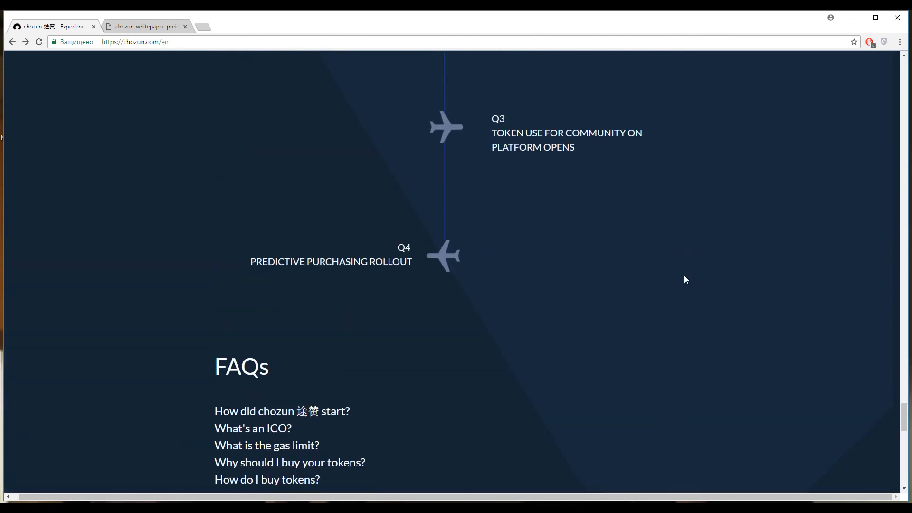
pyautogui.scroll(3)
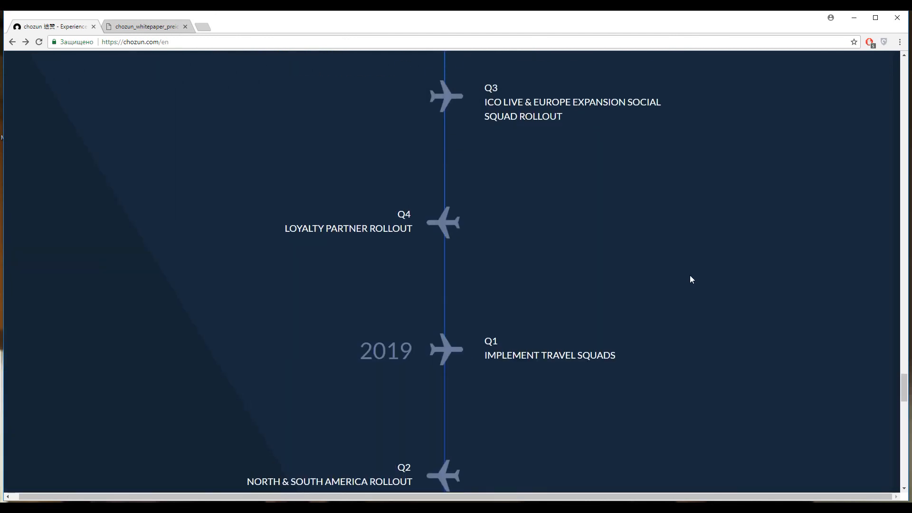
pyautogui.scroll(-3)
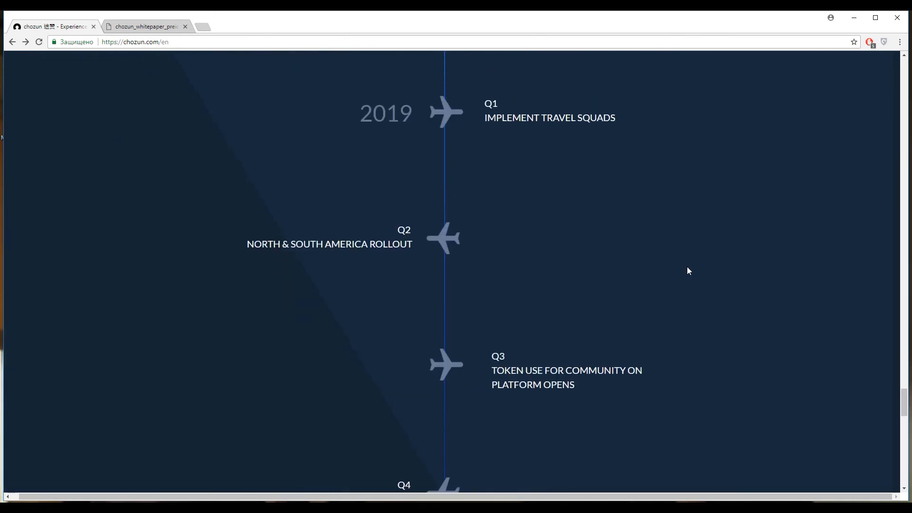
pyautogui.scroll(-3)
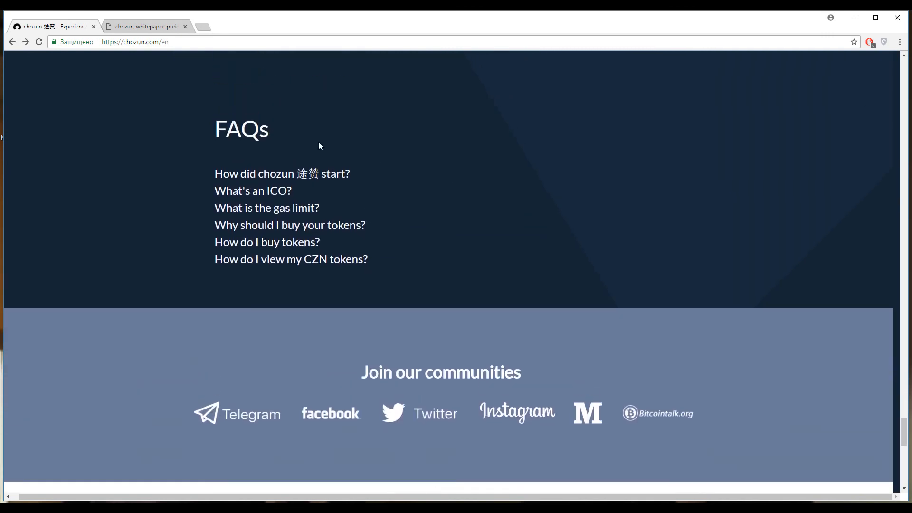
# Step: Expand the FAQ answers on how chozun started, What's an ICO?, the gas limit, and Why should I buy your tokens?
pyautogui.click(281, 173)
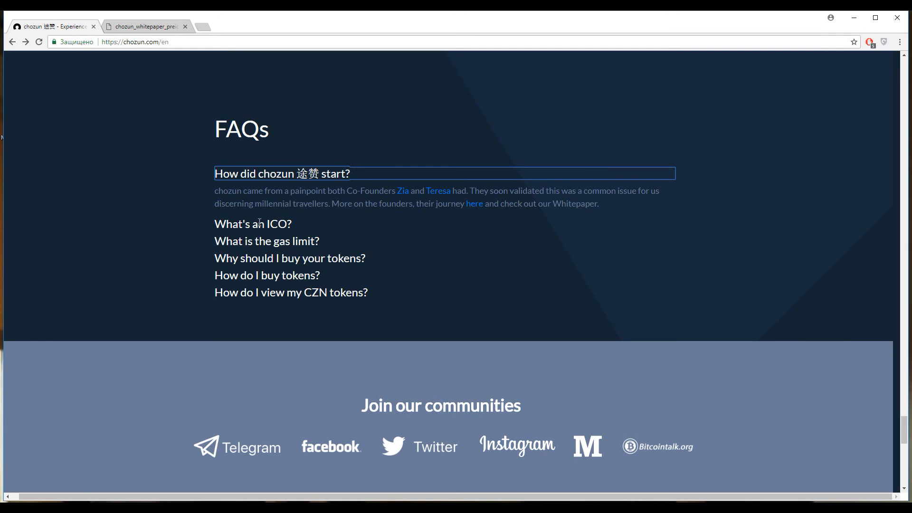
pyautogui.click(251, 224)
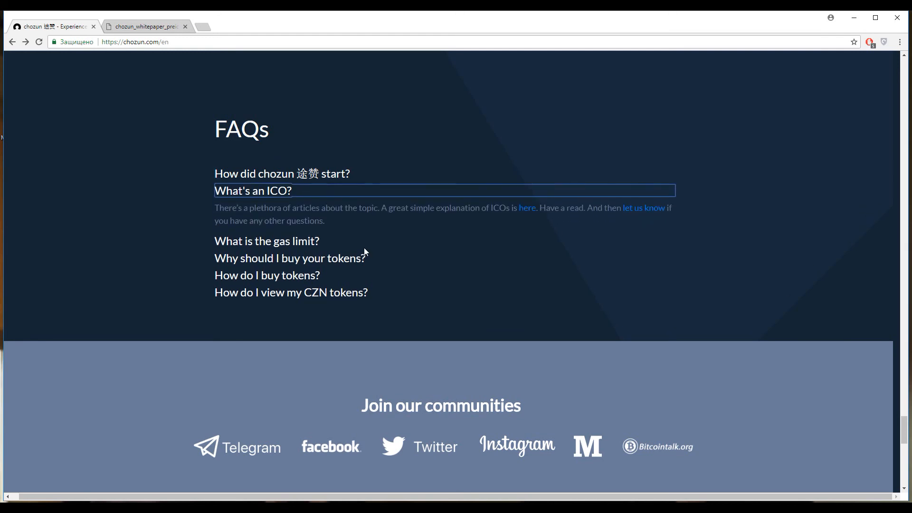
pyautogui.click(266, 240)
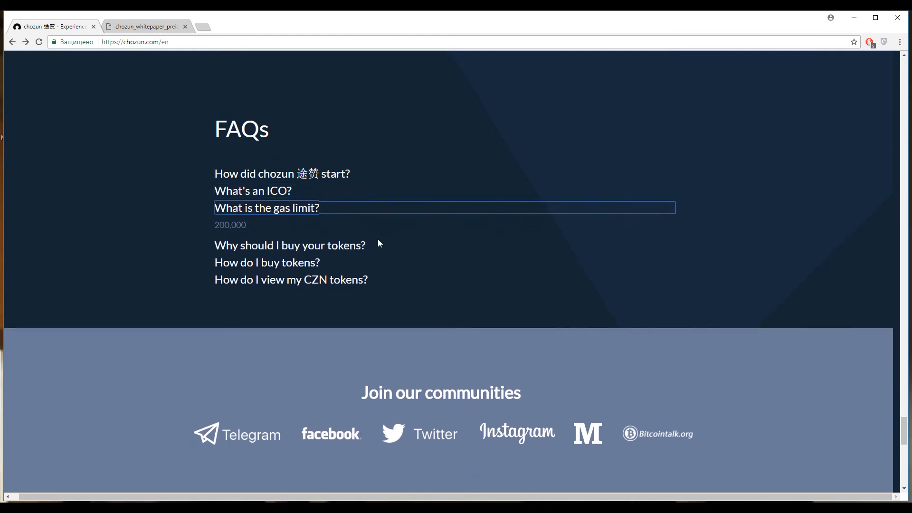
pyautogui.click(289, 246)
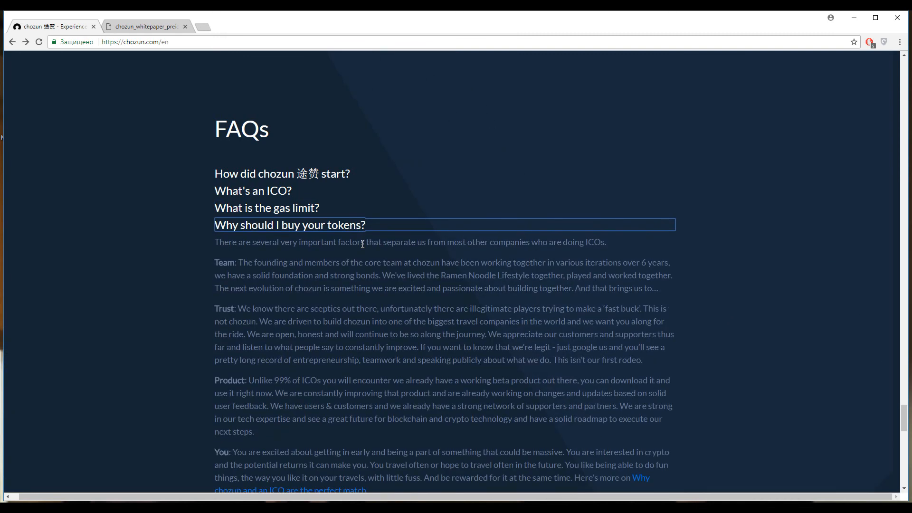